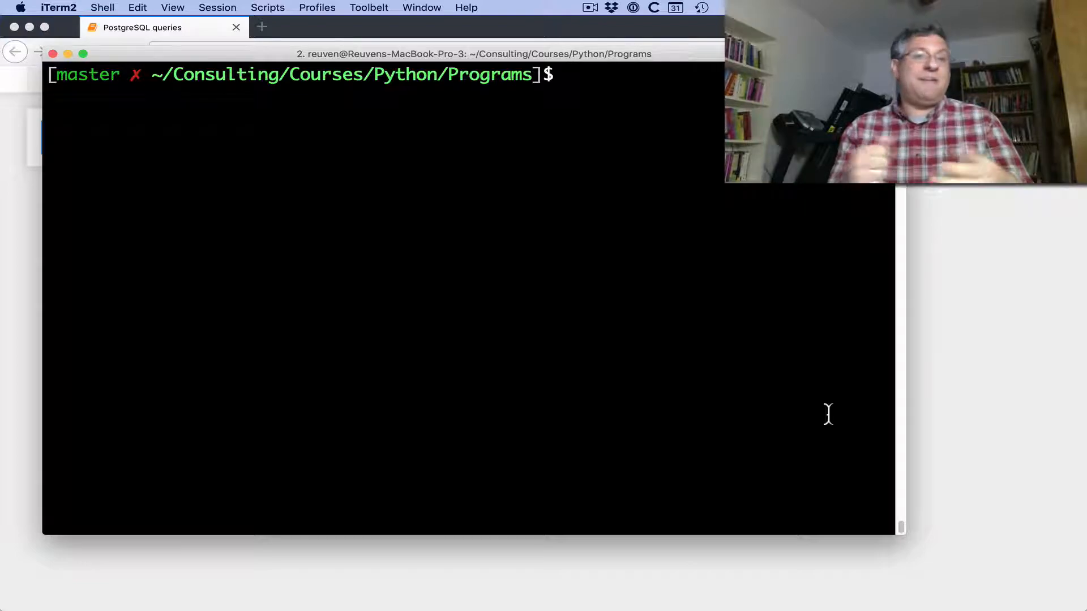
- Have the psql command typed at the shell prompt, not yet run
type("psq")
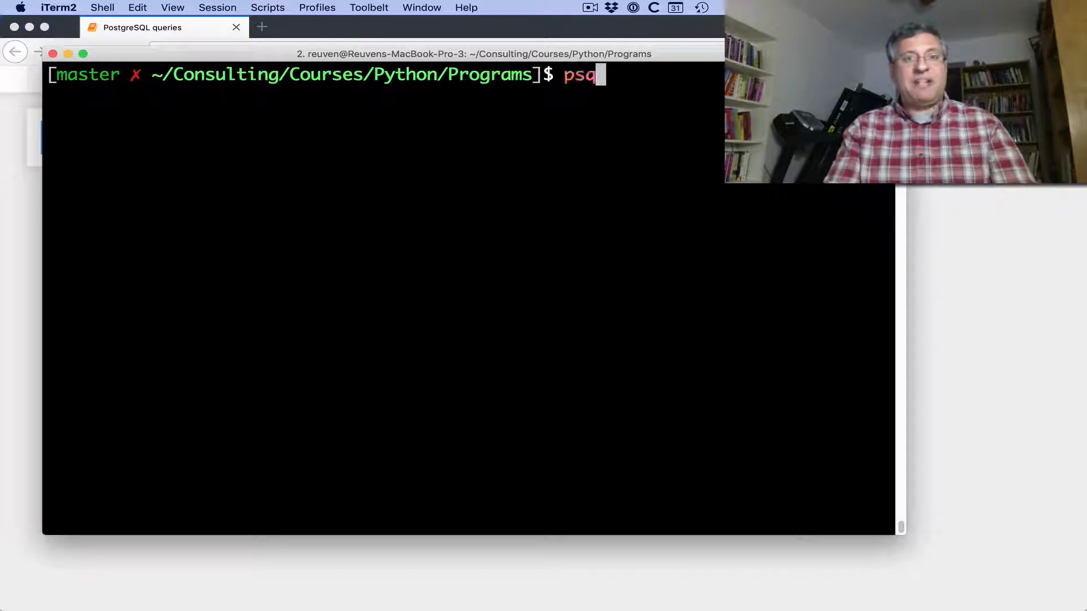
type("l")
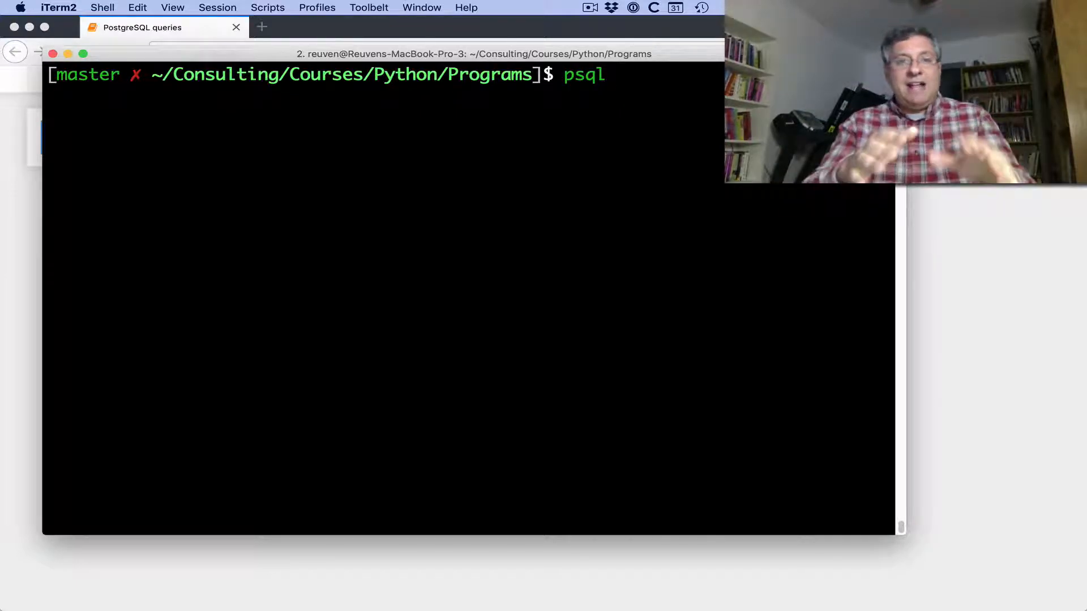
- Start psql, confirm the connection with \c and list relations with \dt, showing the people table
key("Return")
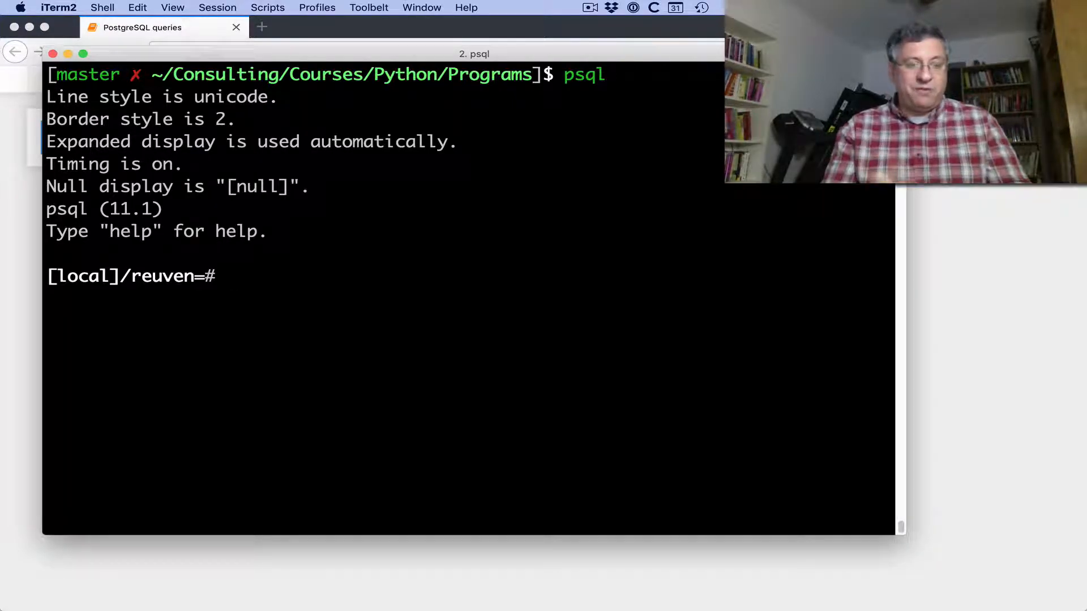
type("\\c")
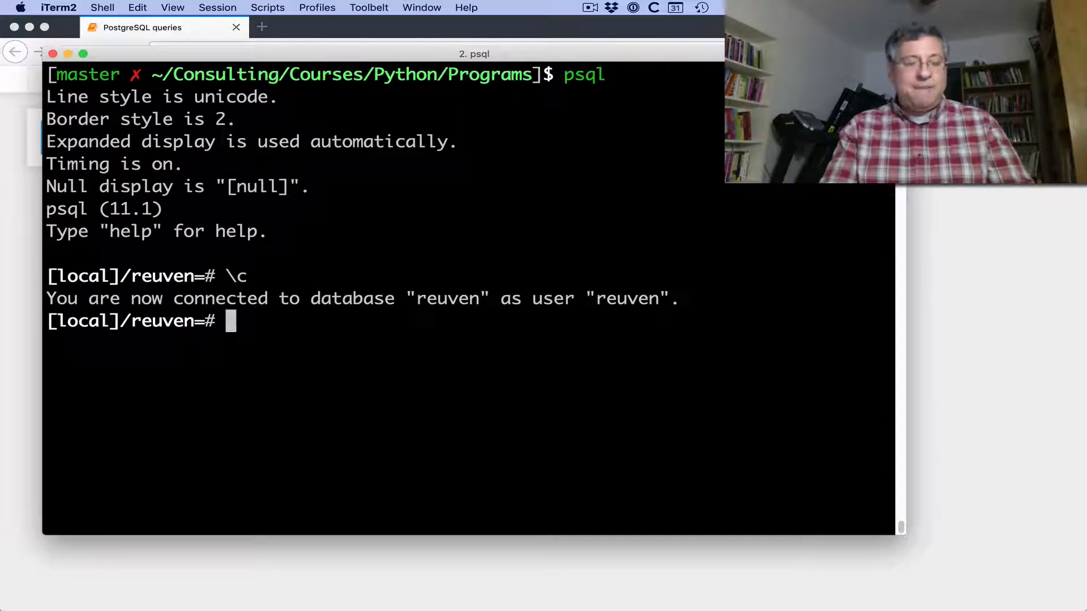
type("\\dt")
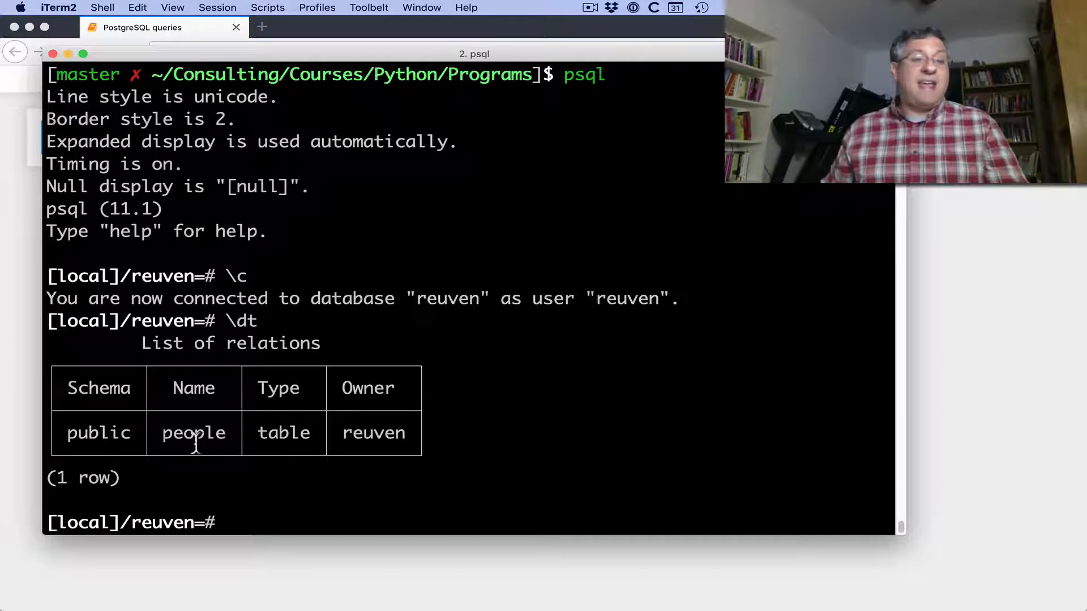
- Query all rows from people, then only rows where id > 2
type("sel")
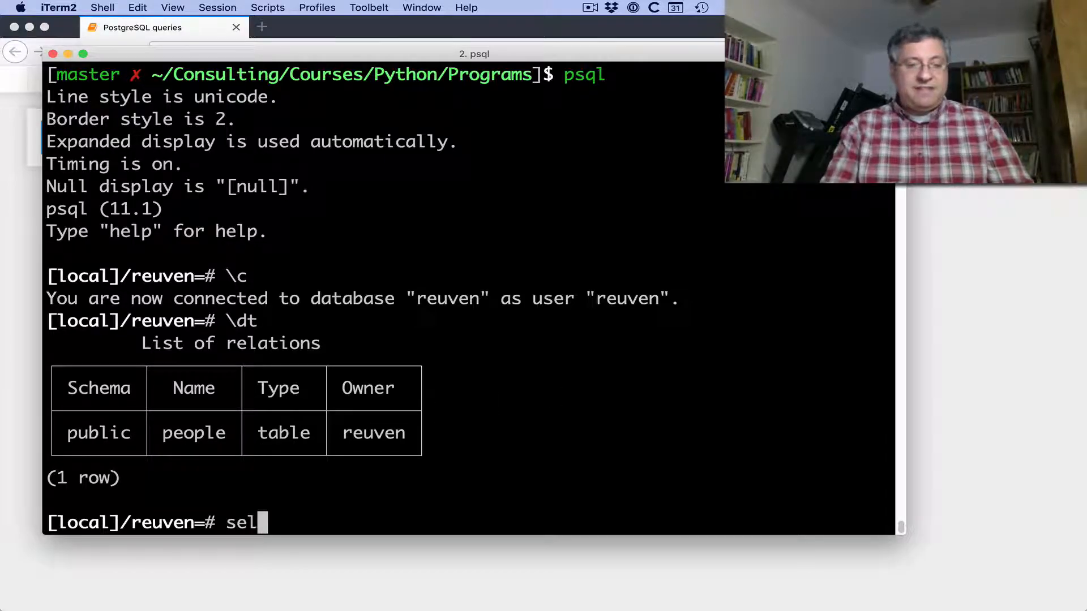
type("ect * from people;")
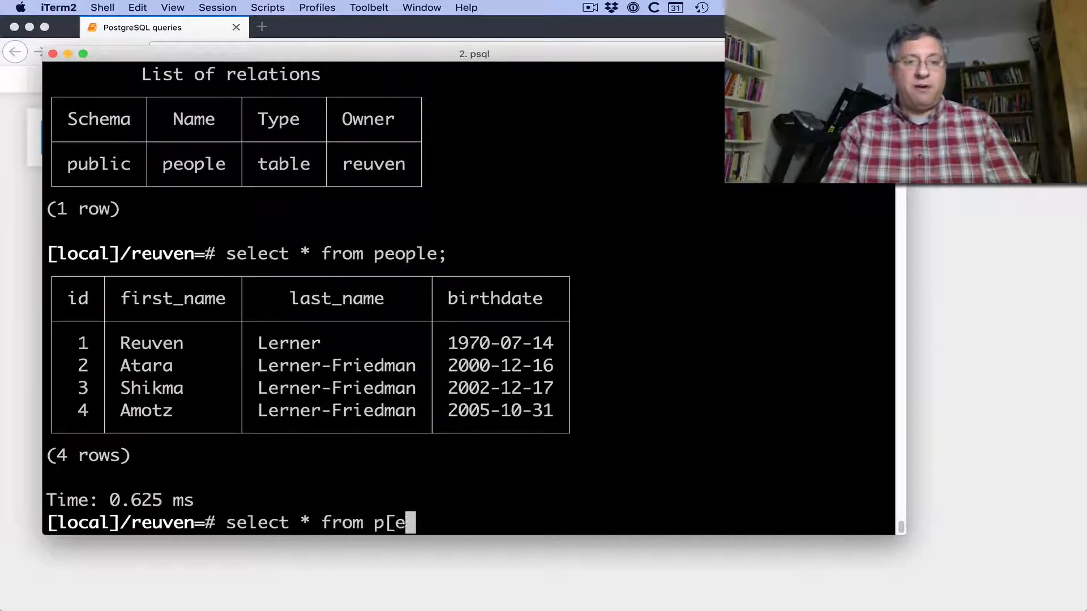
type("eople wh")
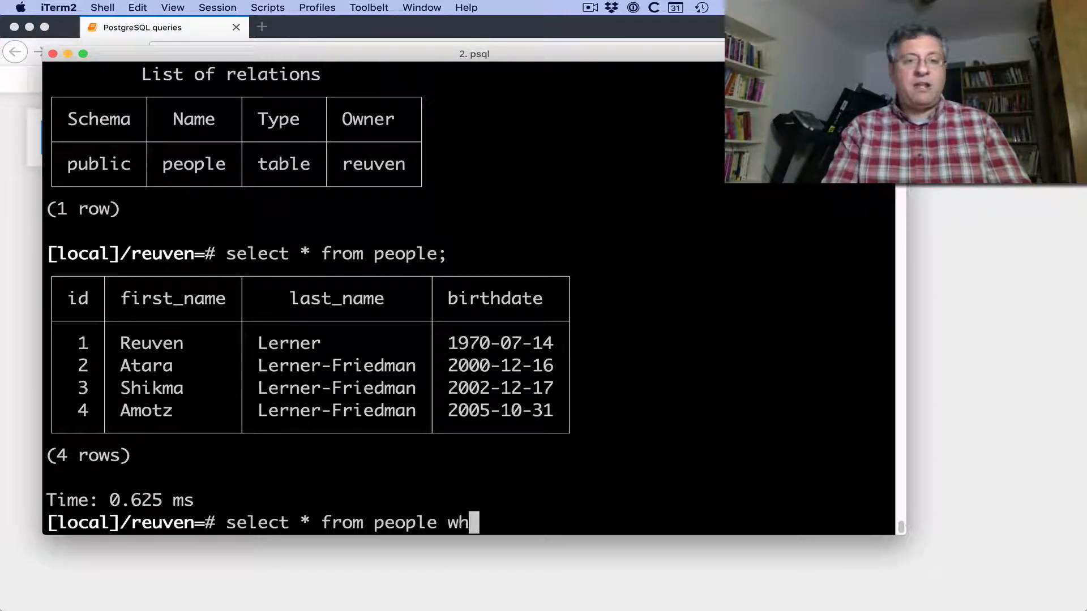
type("ere id")
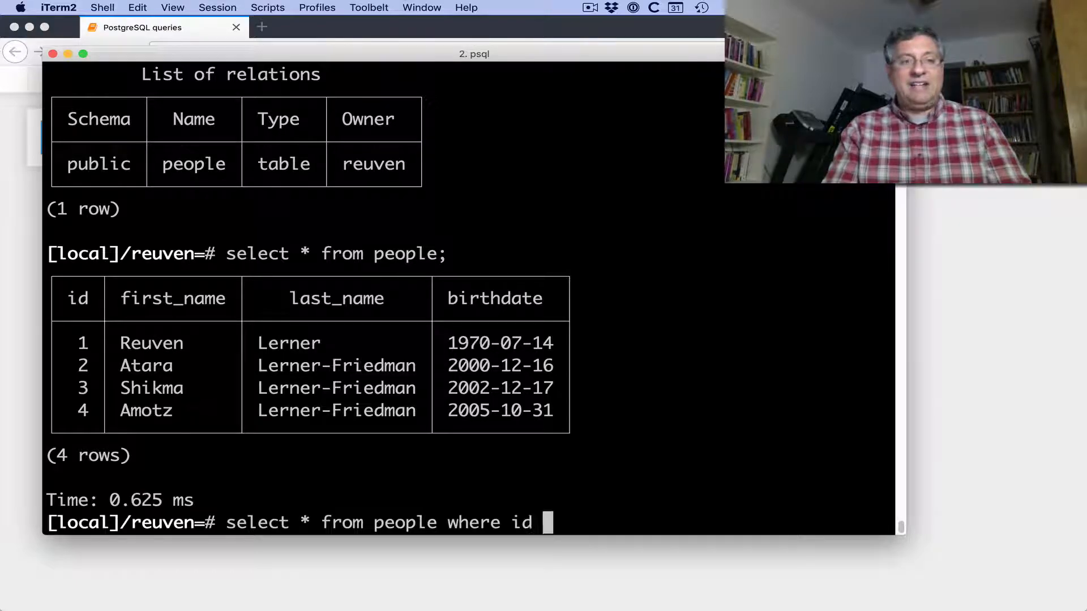
type("> 2;")
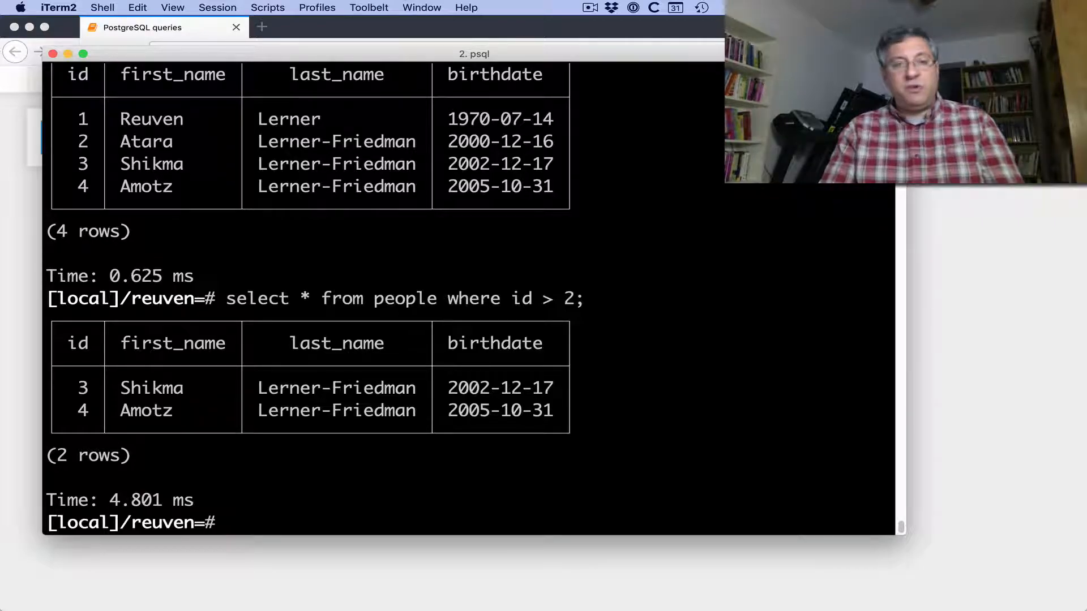
- Query people rows where birthdate > '2000-jan-1', then switch to the PostgreSQL queries notebook
type("select")
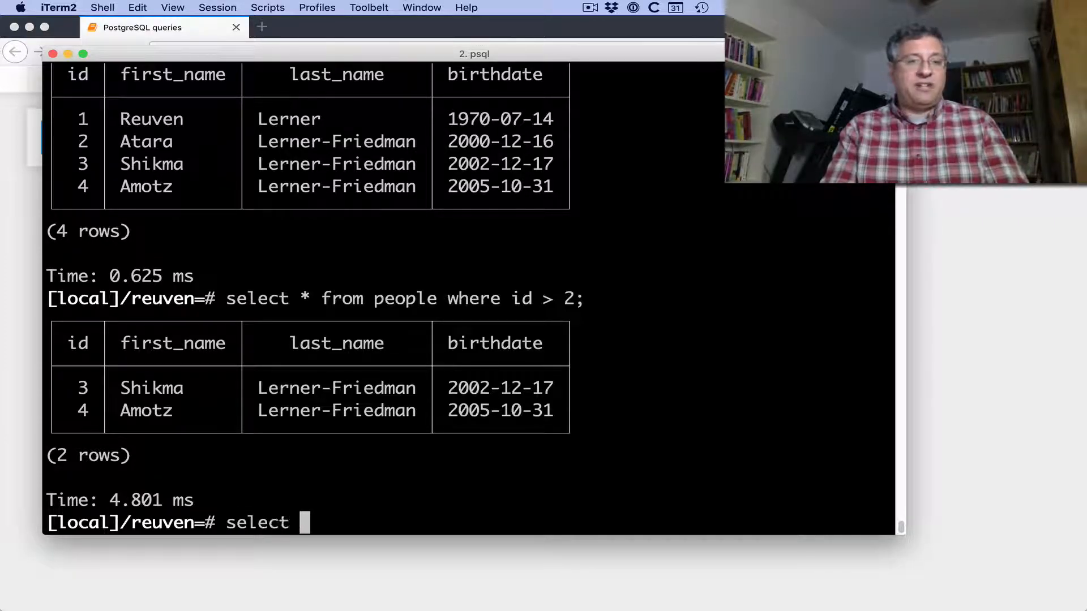
type("* from pe")
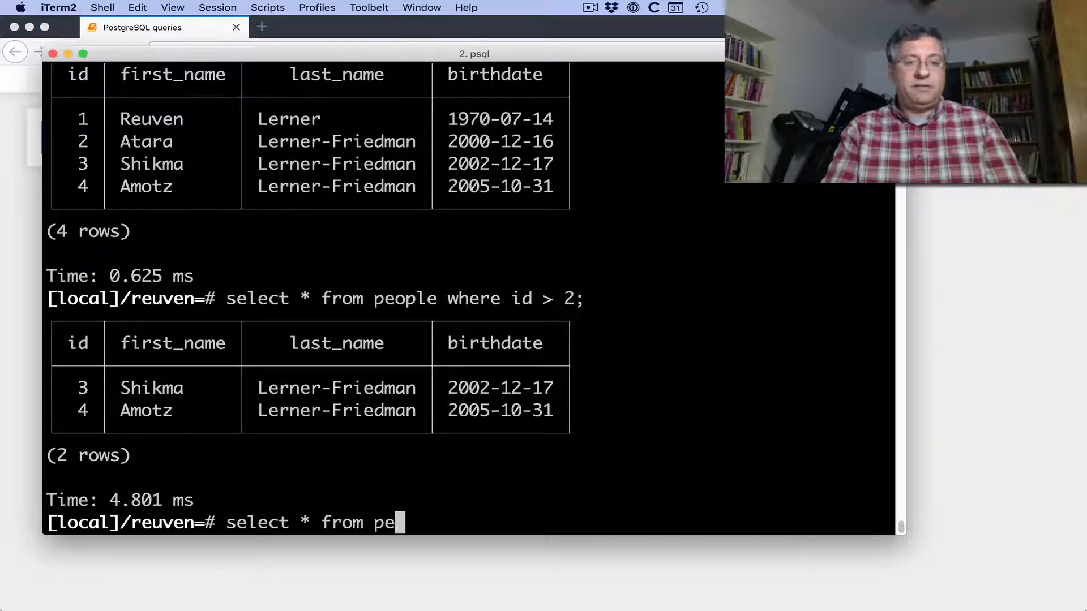
type("ople where birthdate")
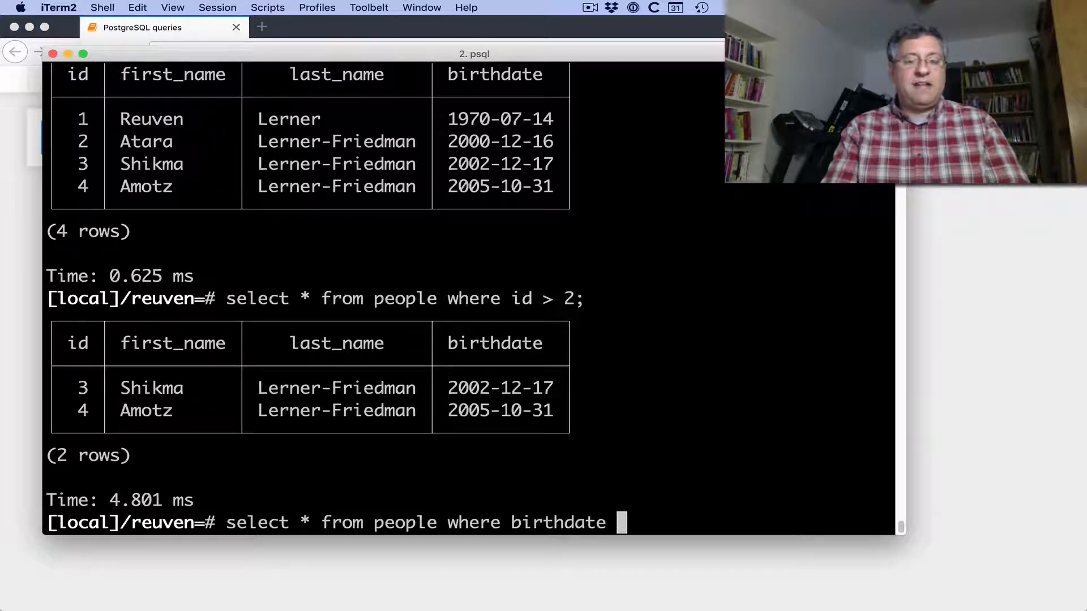
type("> '")
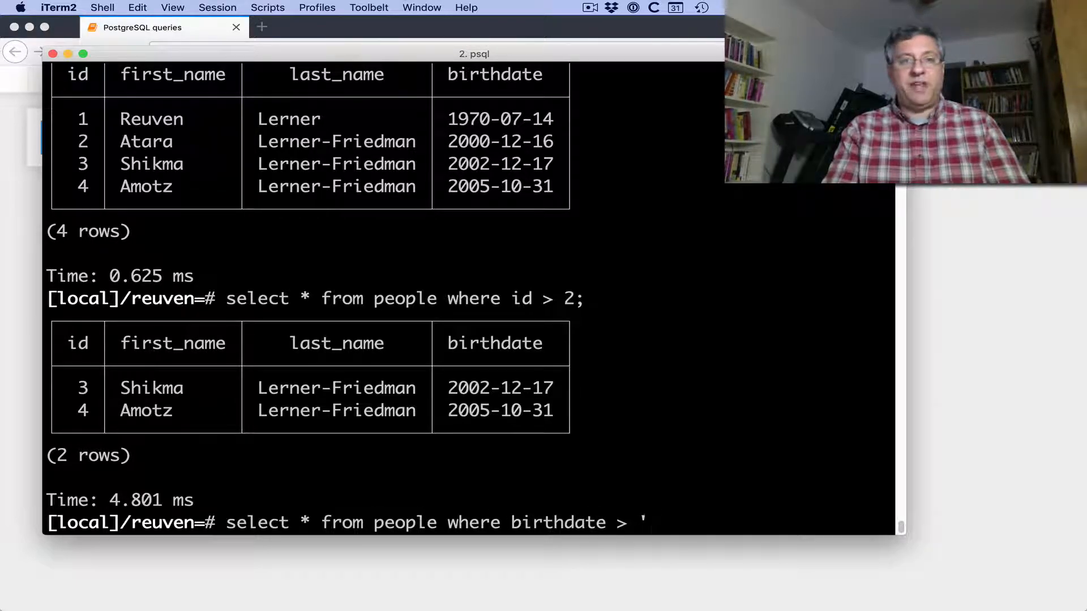
type("2000-jan-1'")
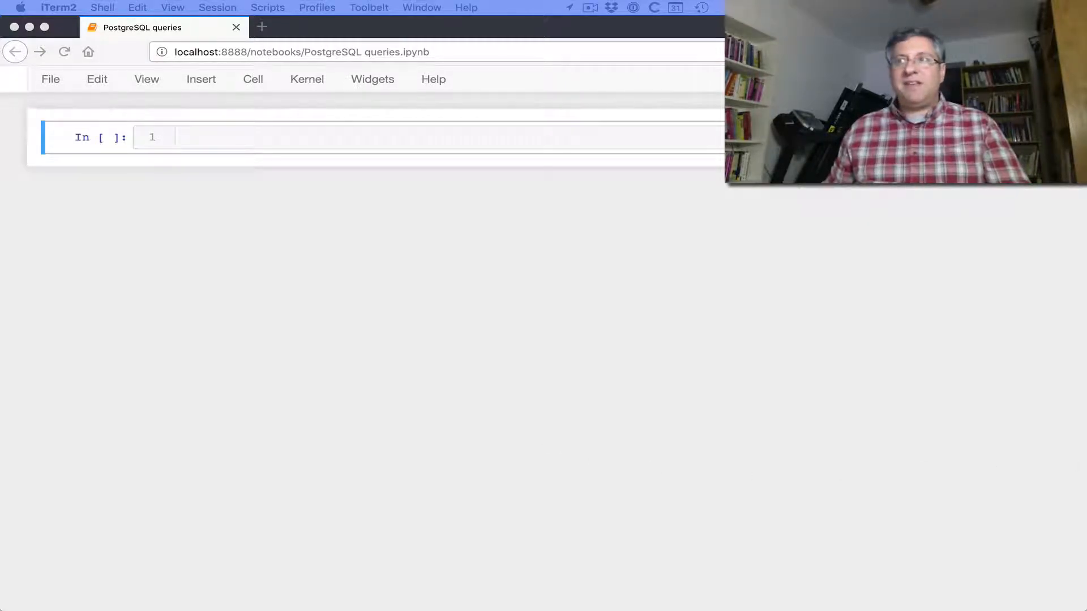
- Enter edit mode in the notebook's first empty code cell
left_click(430, 137)
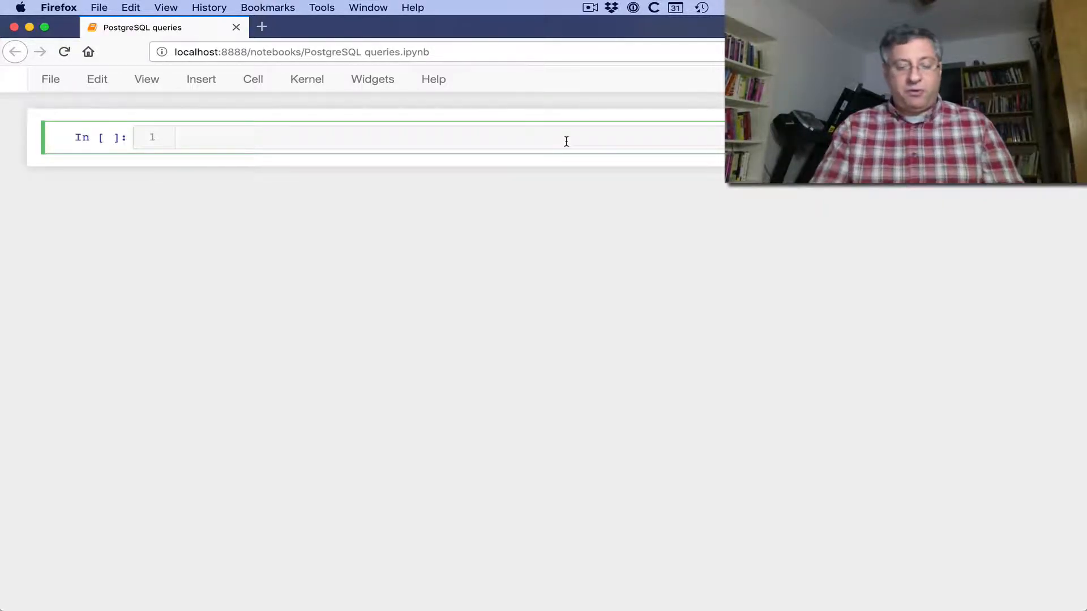
- Run 'import psycopg2' in the first cell
type("import p")
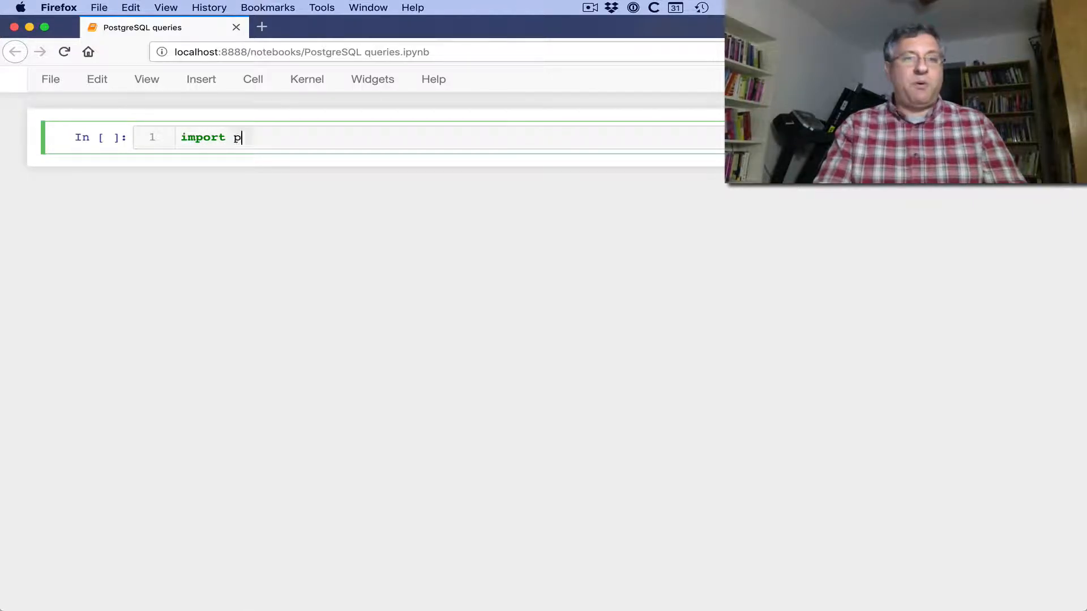
type("sycopg2")
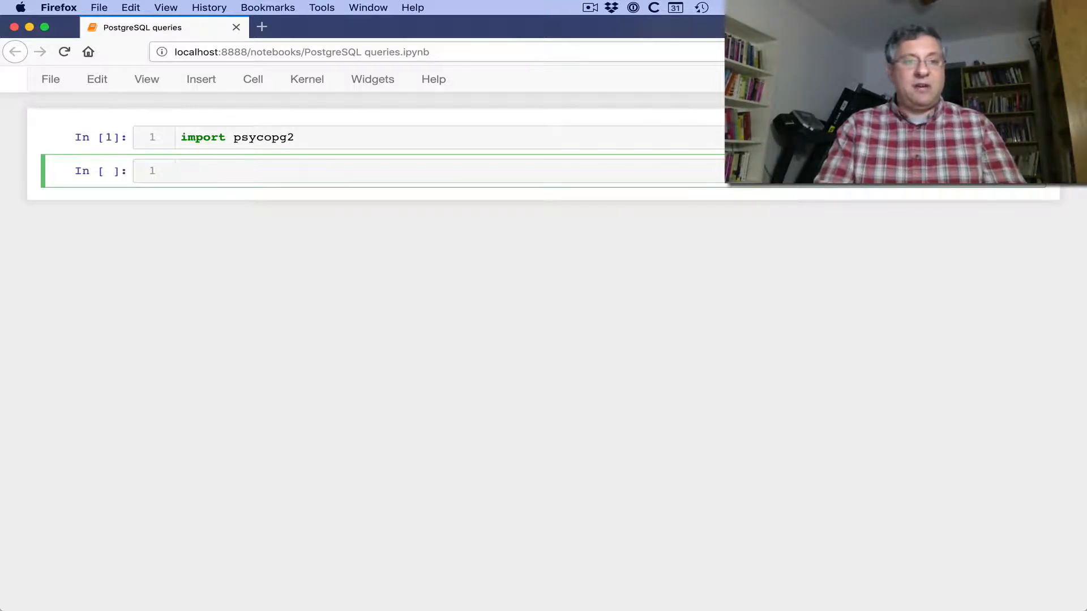
- Create conn with psycopg2.connect using dbname=reuven user=reuven host=localhost and a connection-string comment
type("conn =")
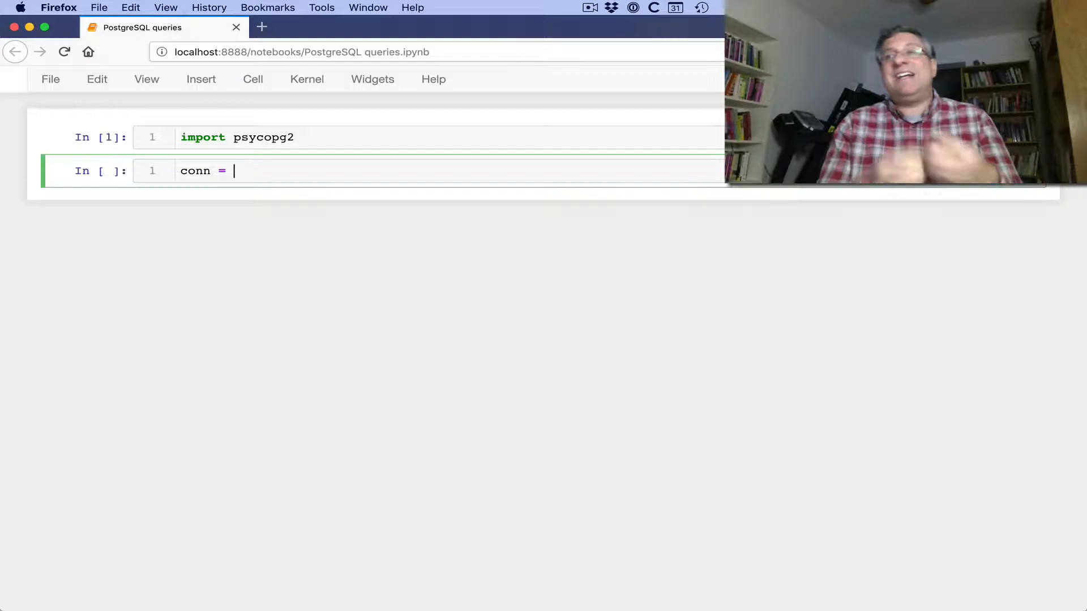
type("ps")
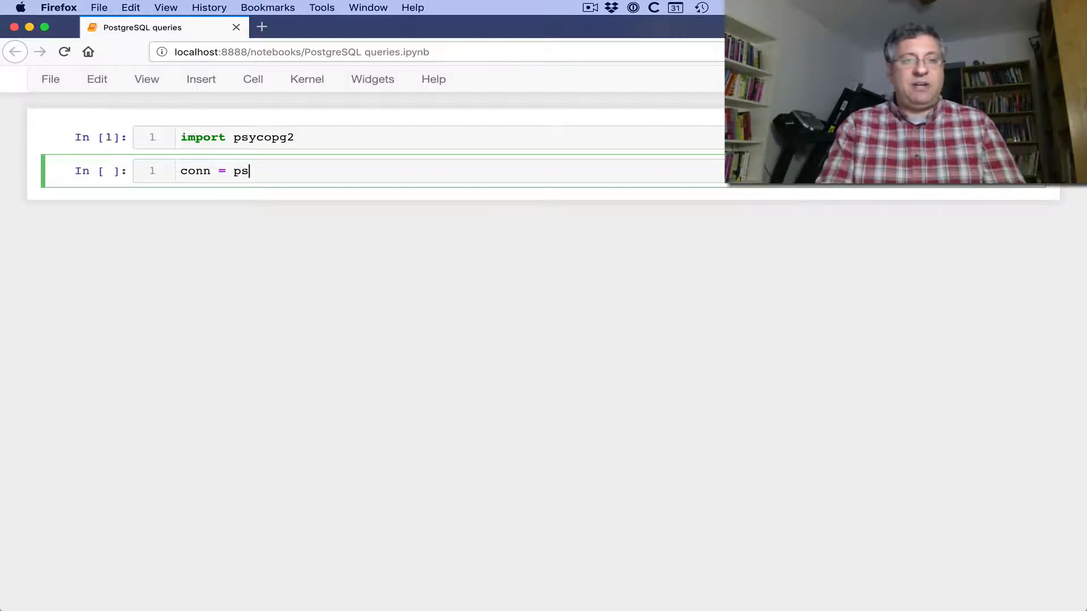
type("ycopg2.conne")
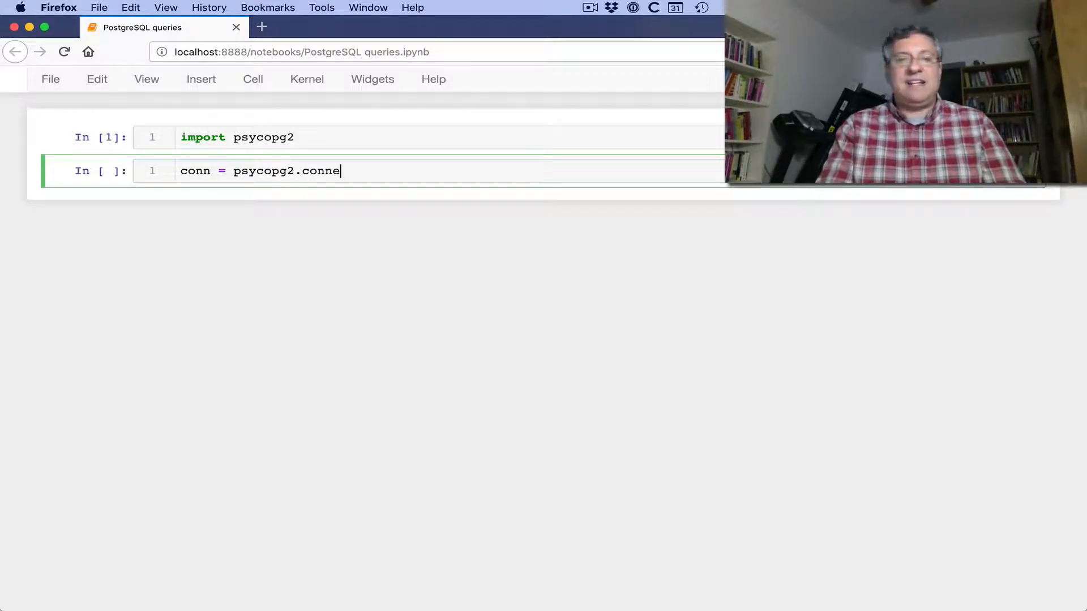
type("ct('')")
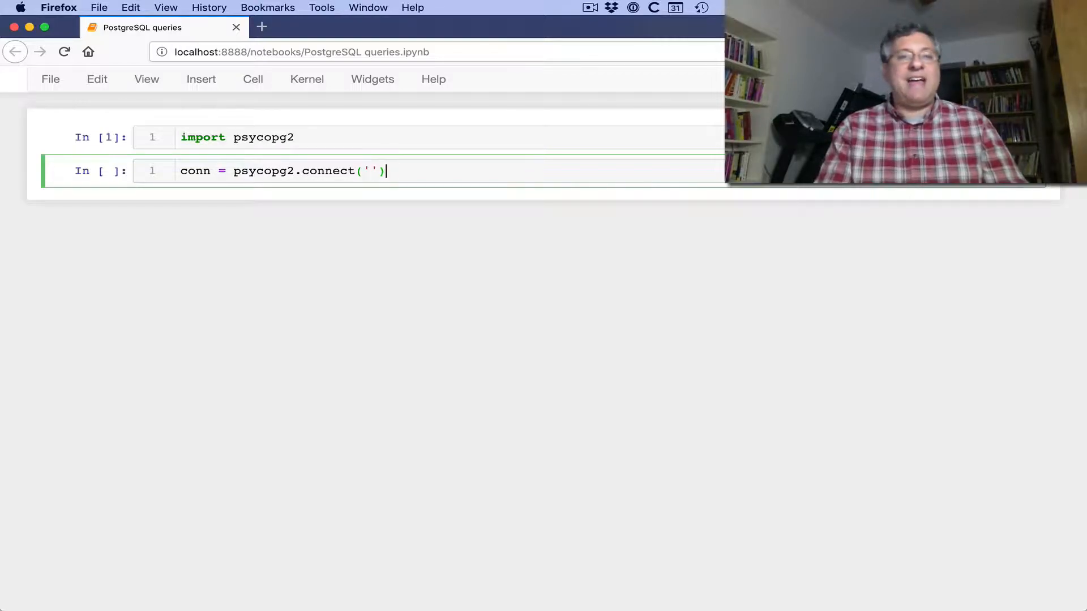
type("# connection str")
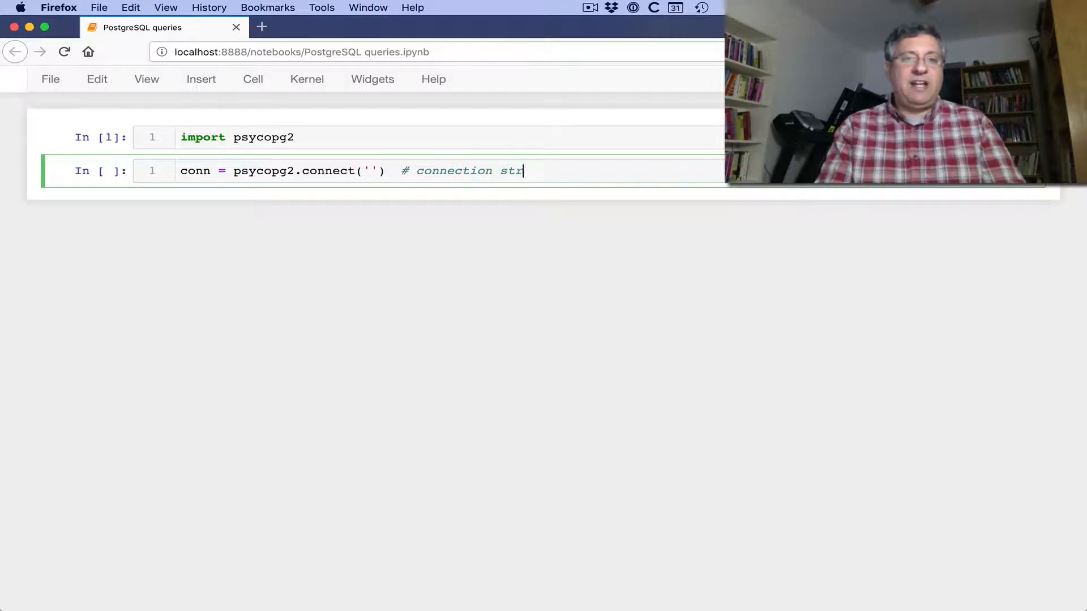
type("ing")
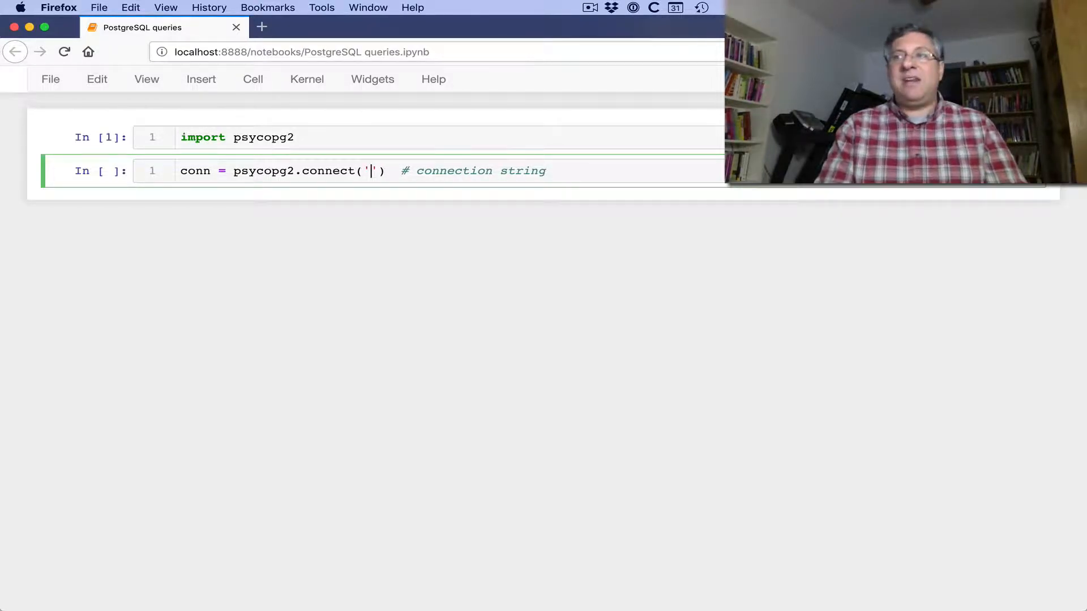
type("dbname=reuven")
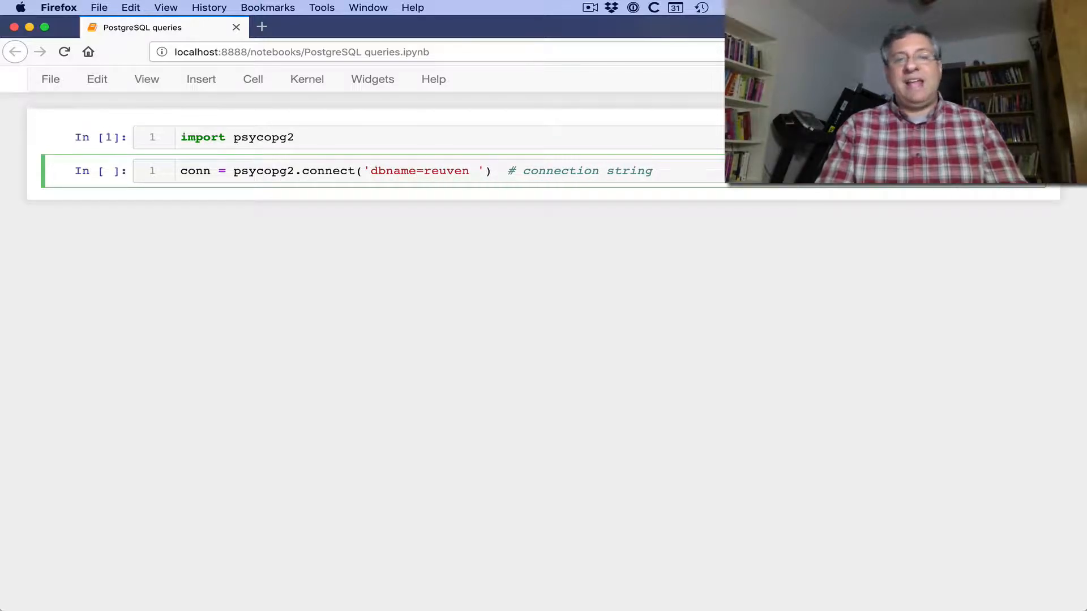
type("user=reuven host")
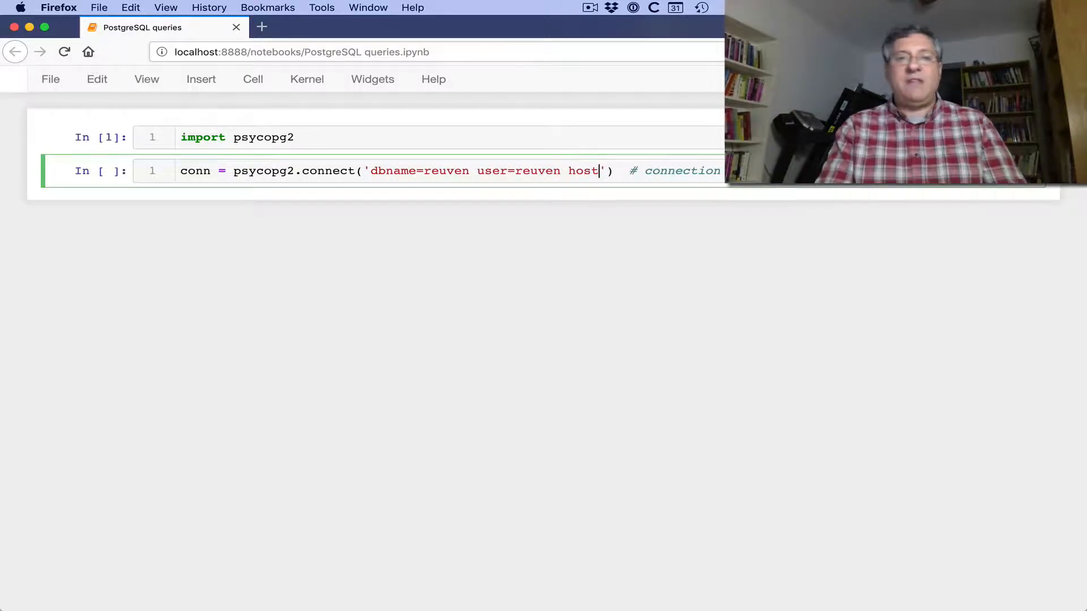
type("=localhost")
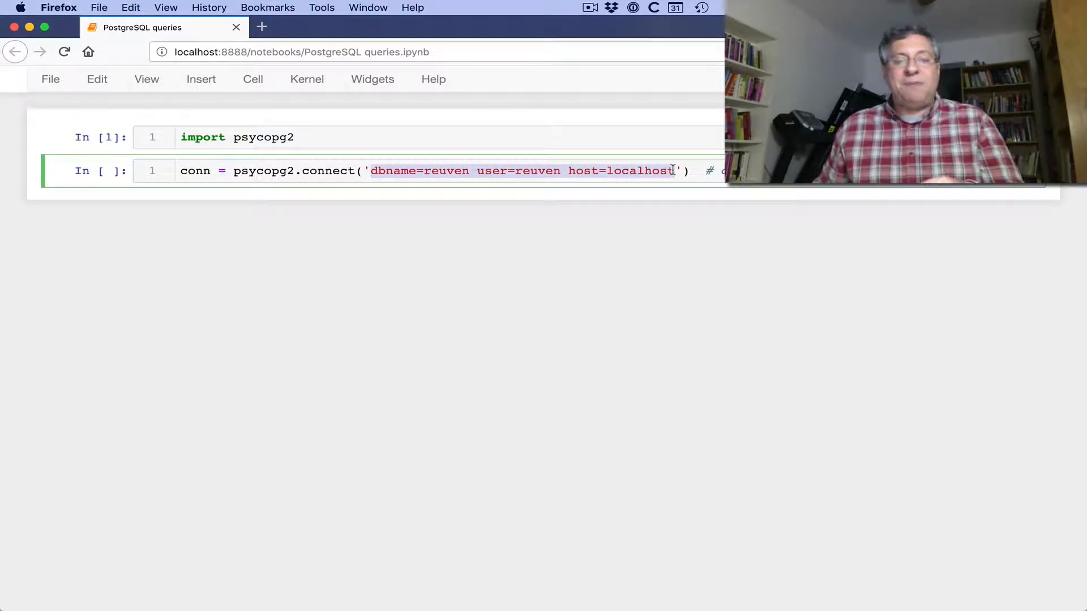
- Run the connection cell, display the conn object, and move to the new empty cell
left_click(700, 171)
type("conn")
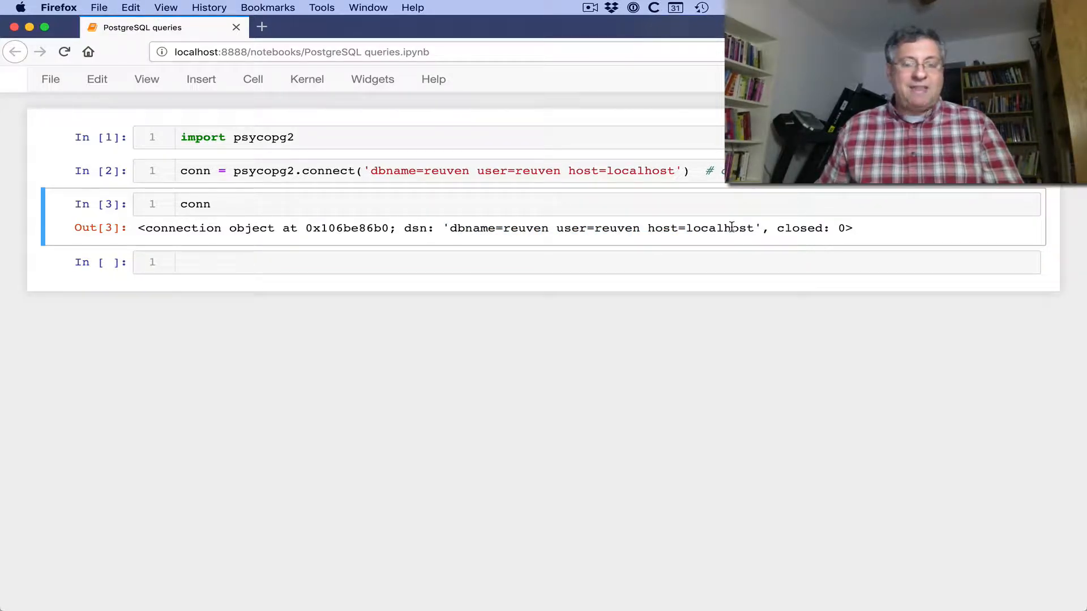
left_click(693, 261)
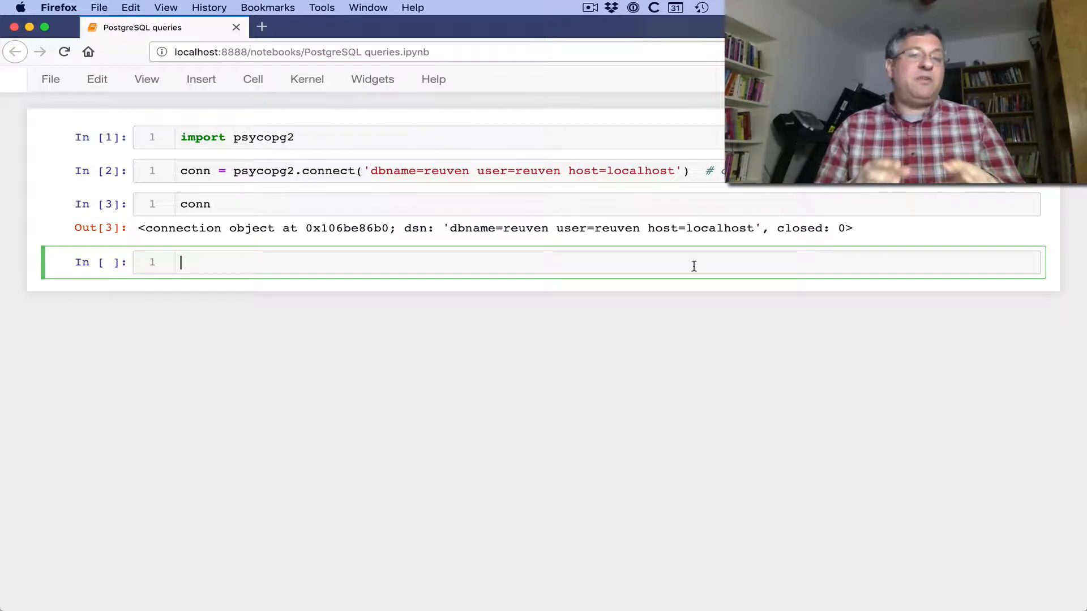
- Under a DB-API comment, create cur = conn.cursor(), display it, and start checking type(cur)
type("# DB_")
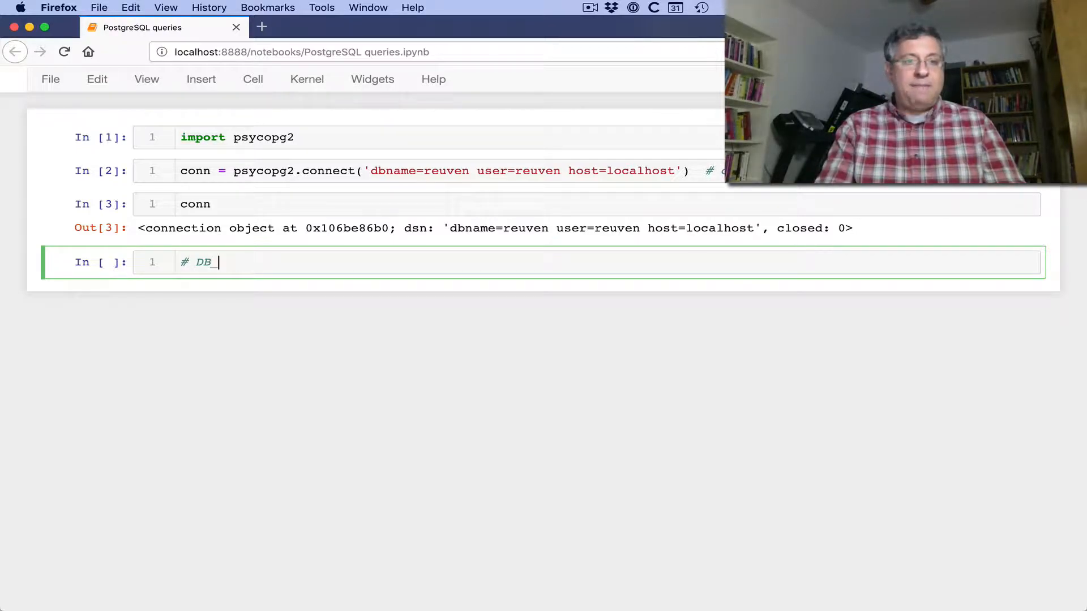
type("API")
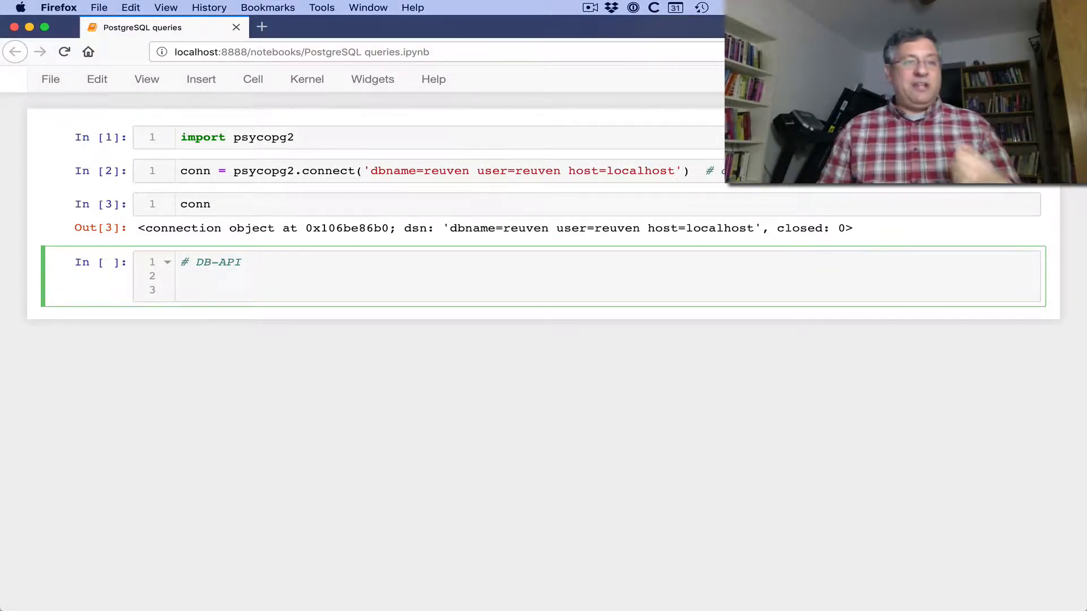
type("# create a \"cursor")
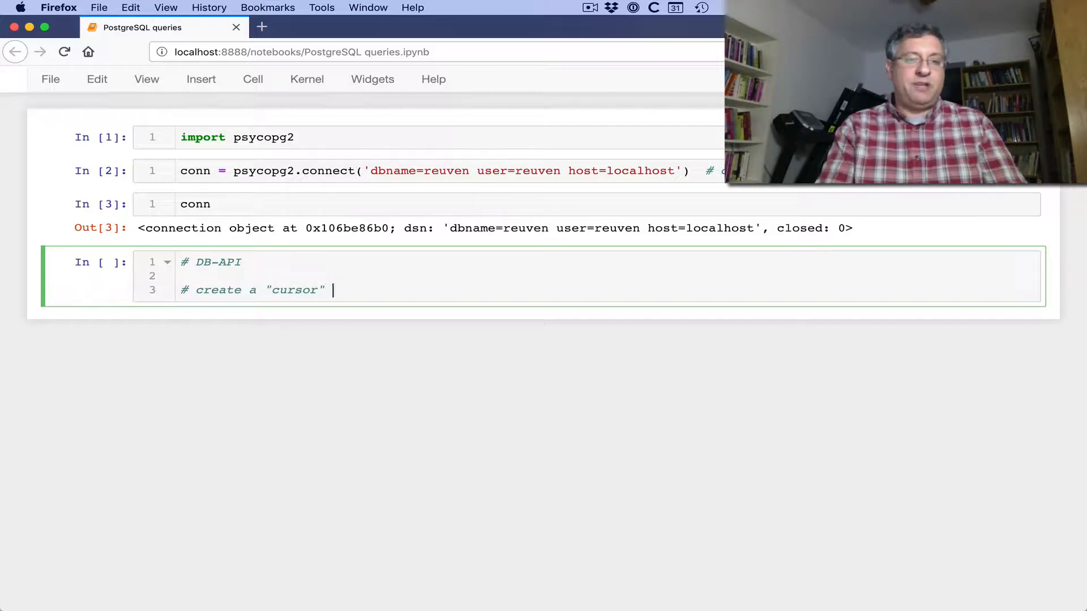
type("object for actually")
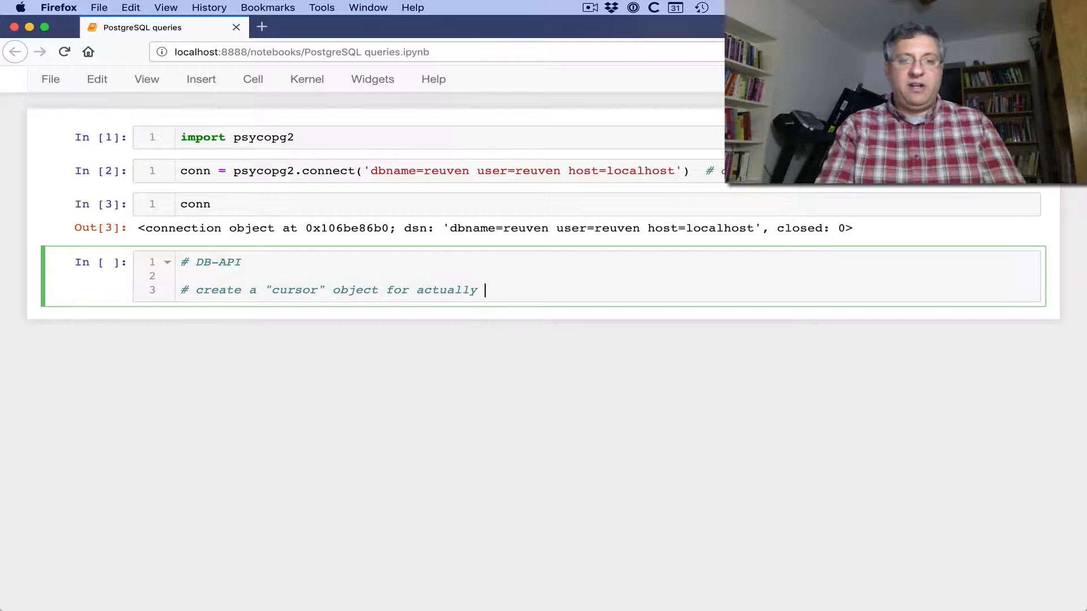
type("working with queries")
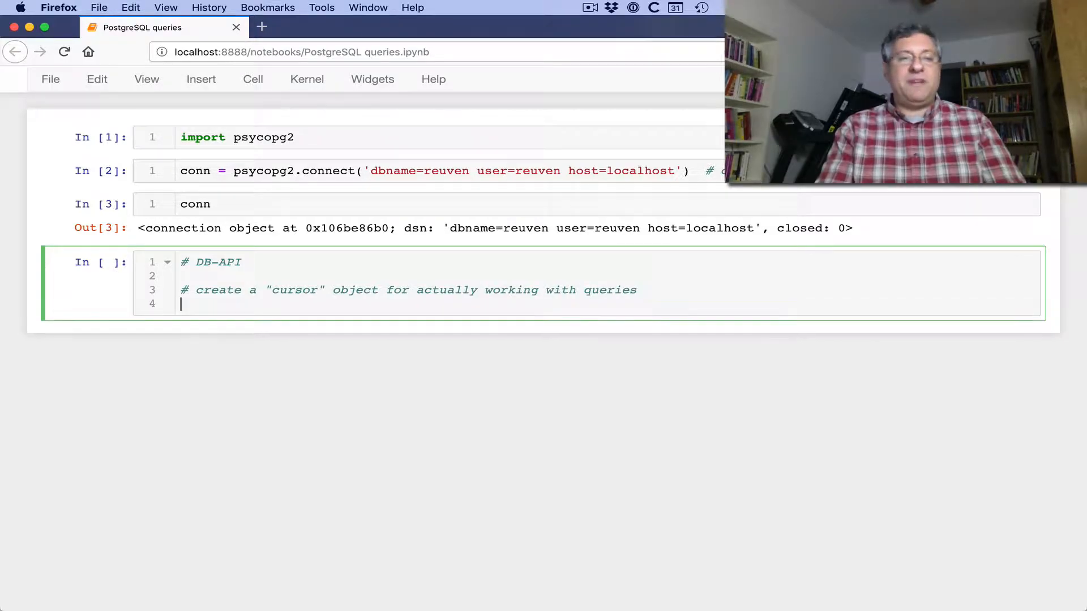
type("cur = co")
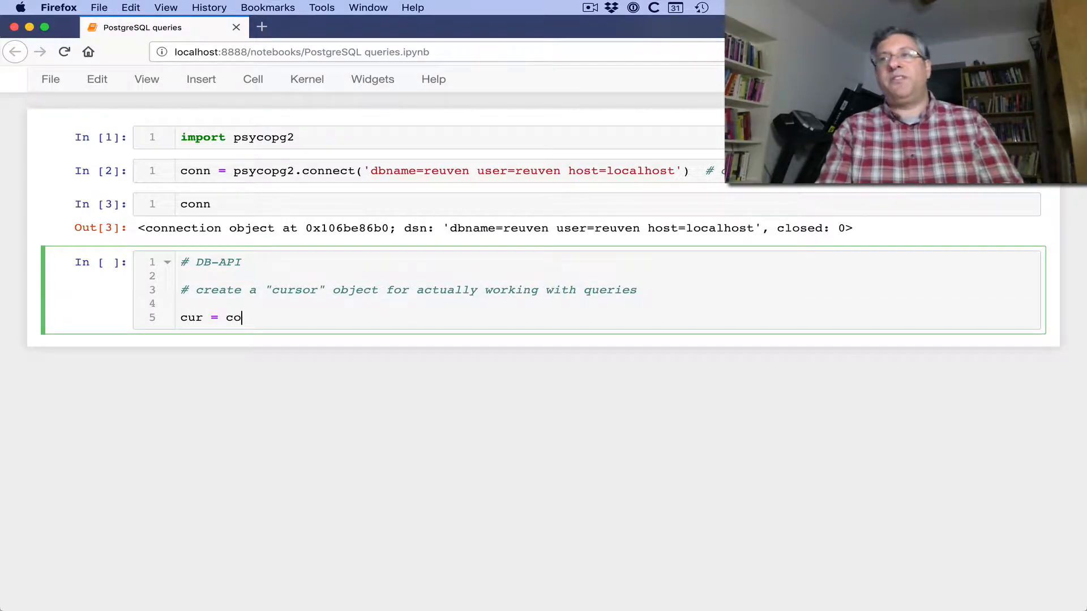
type("nn.cursor(")
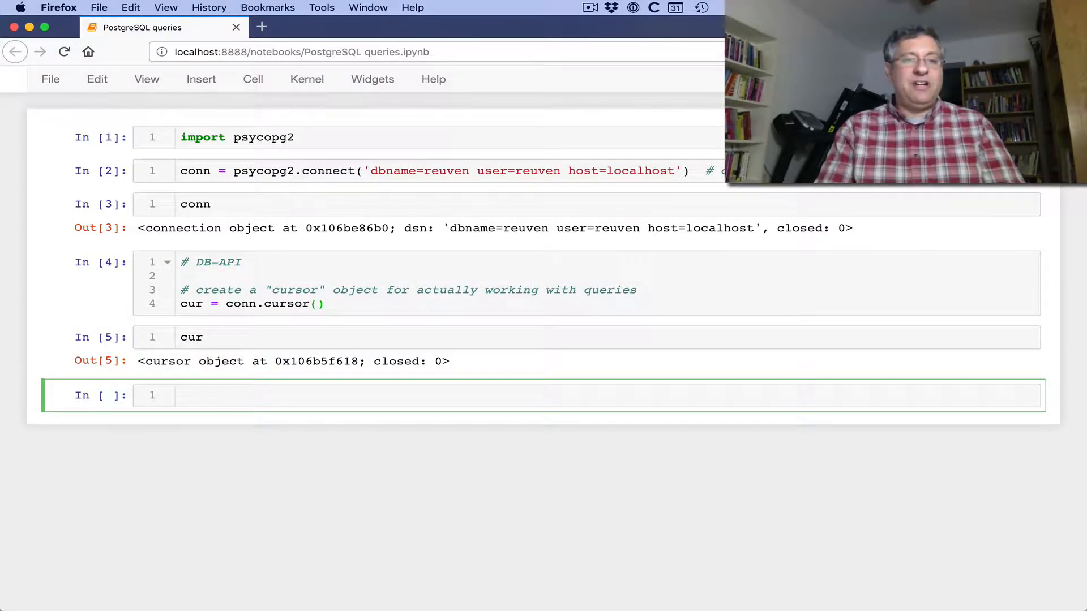
type("type(cur)")
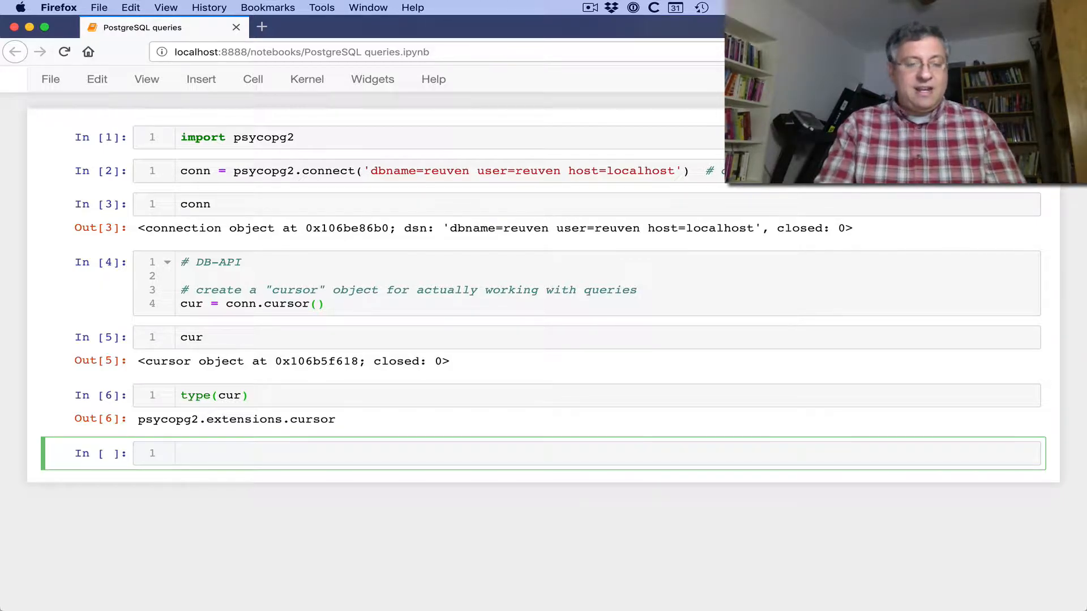
- Run cur.execute('''SELECT * FROM People''') with a comment, then redisplay the cursor
type("cur.execute")
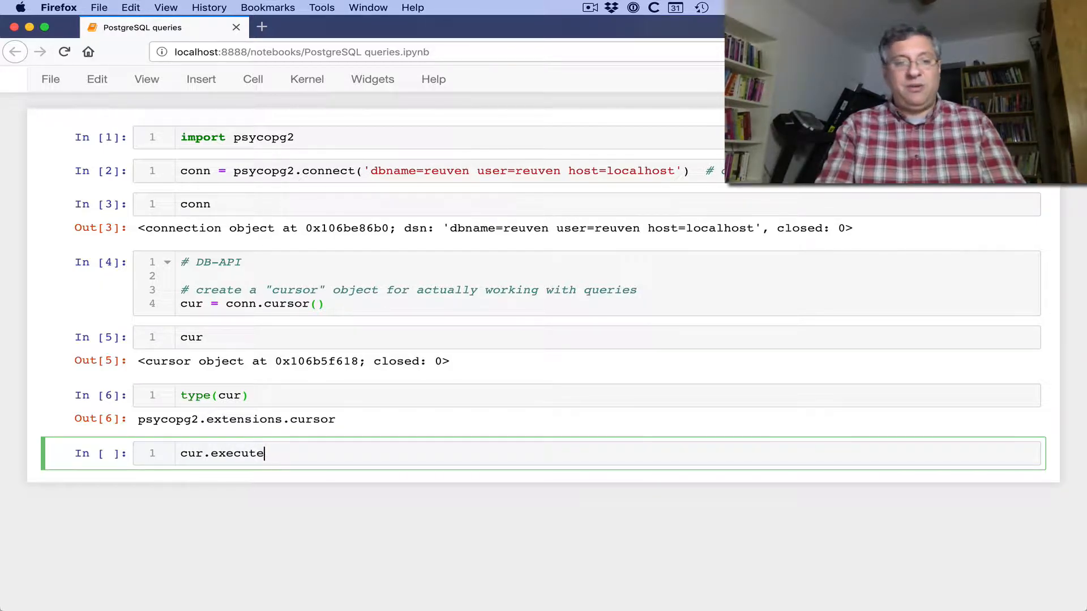
type("('')")
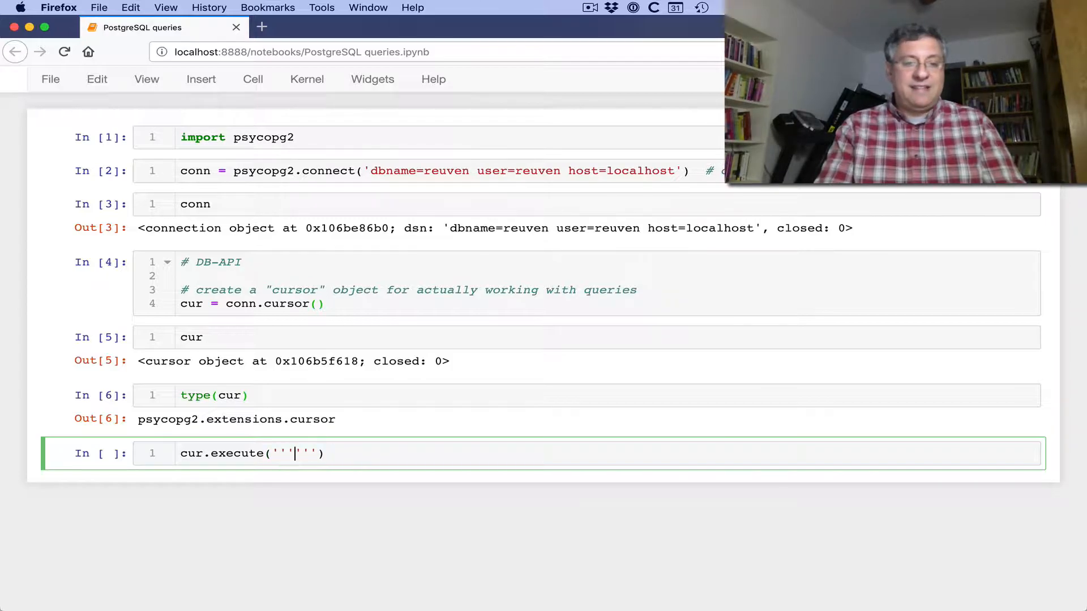
type("SELECT *")
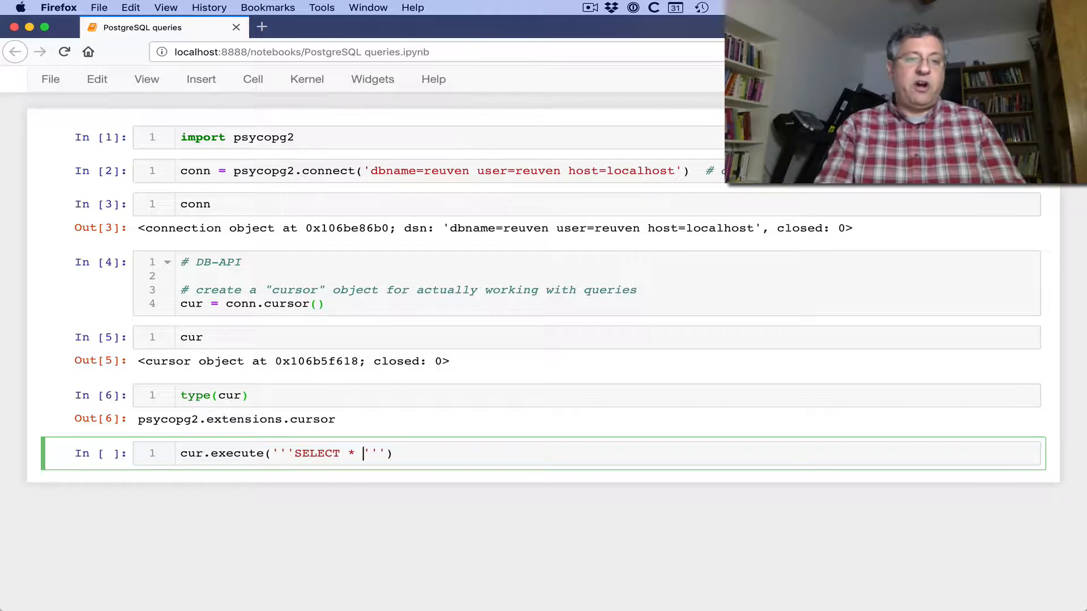
type("FROM Peop")
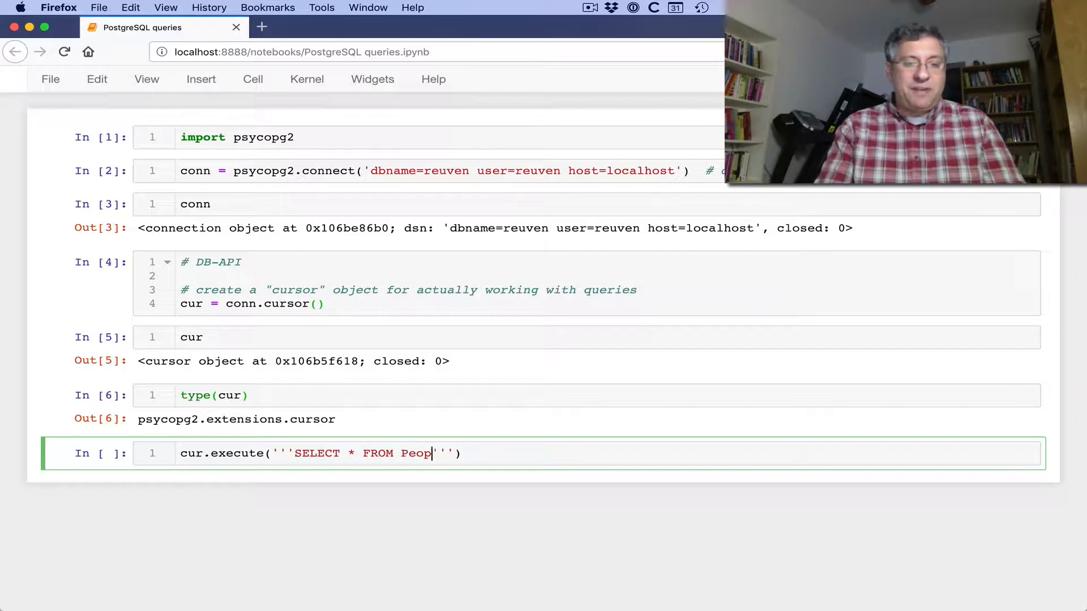
type("le")
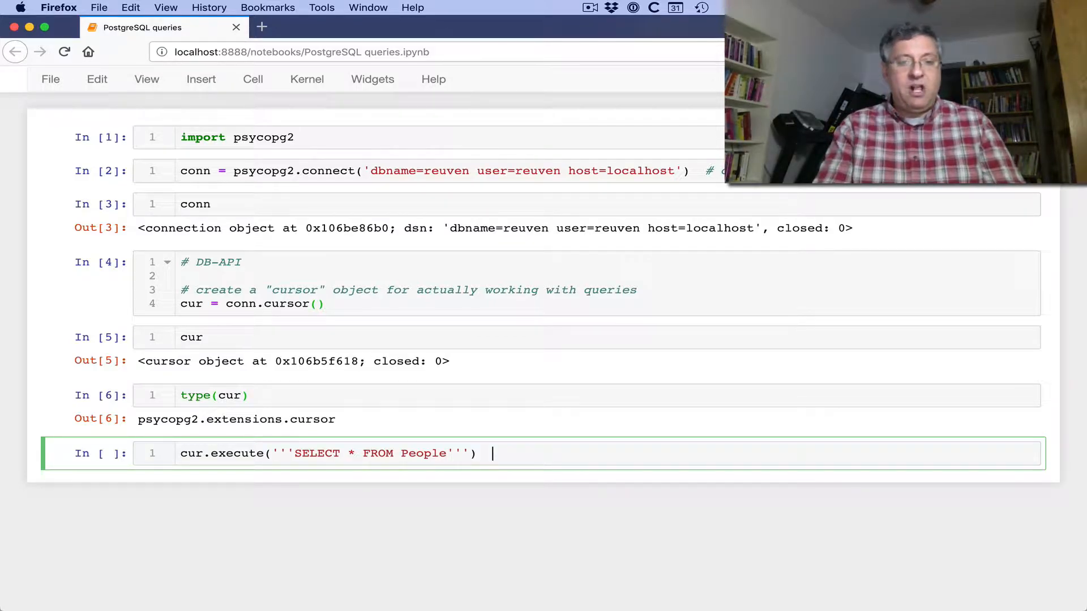
type("# SQL F")
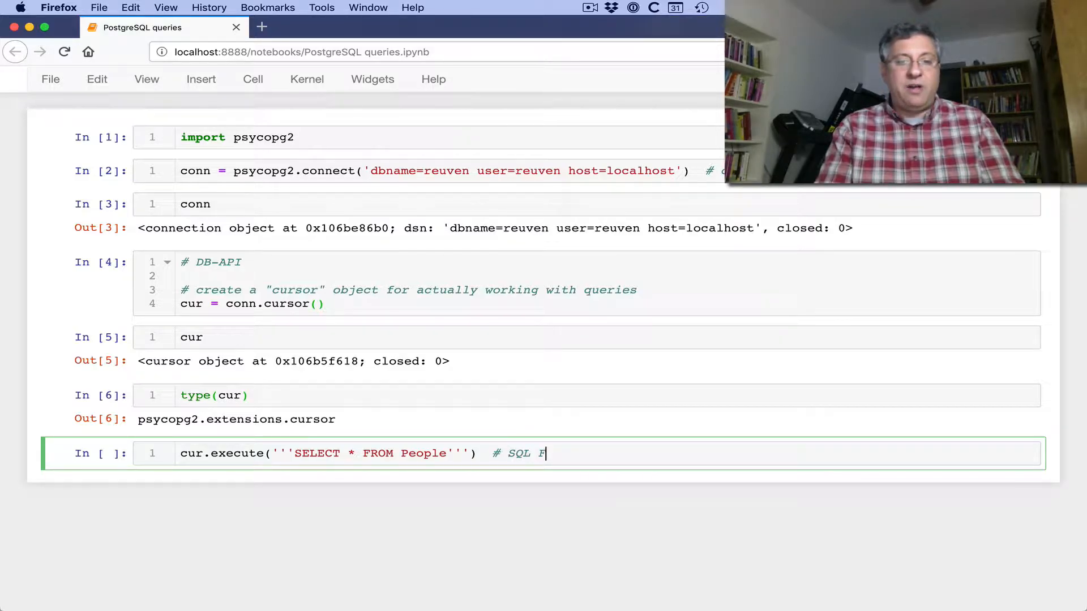
type("or Smarties")
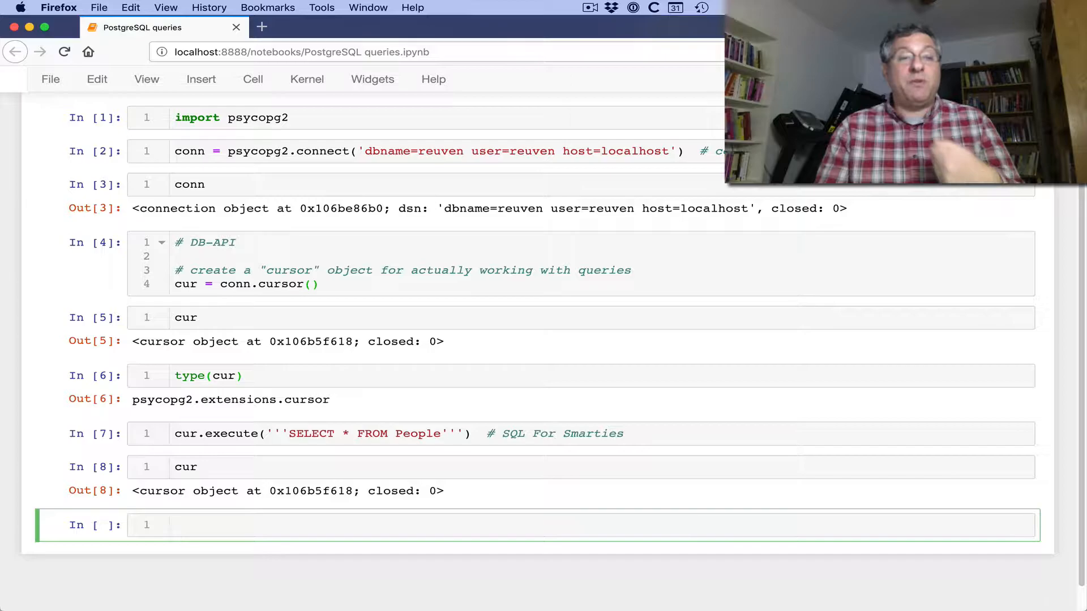
- Run cur.fetchall() twice (four rows, then empty), re-run the SELECT cell, and return to the bottom cell
type("cur.fetchall(")
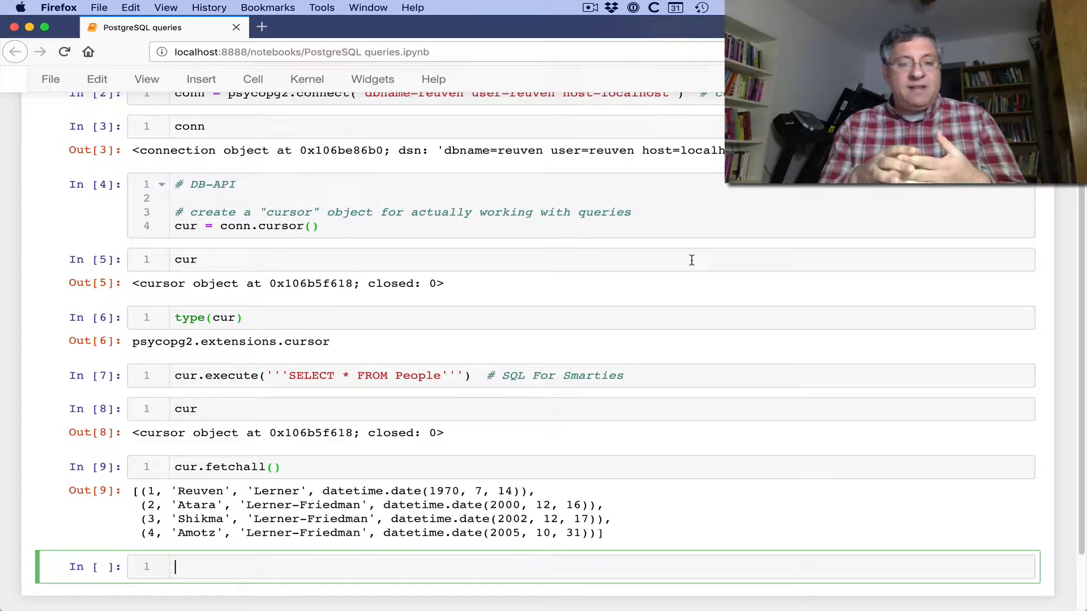
type("cur.")
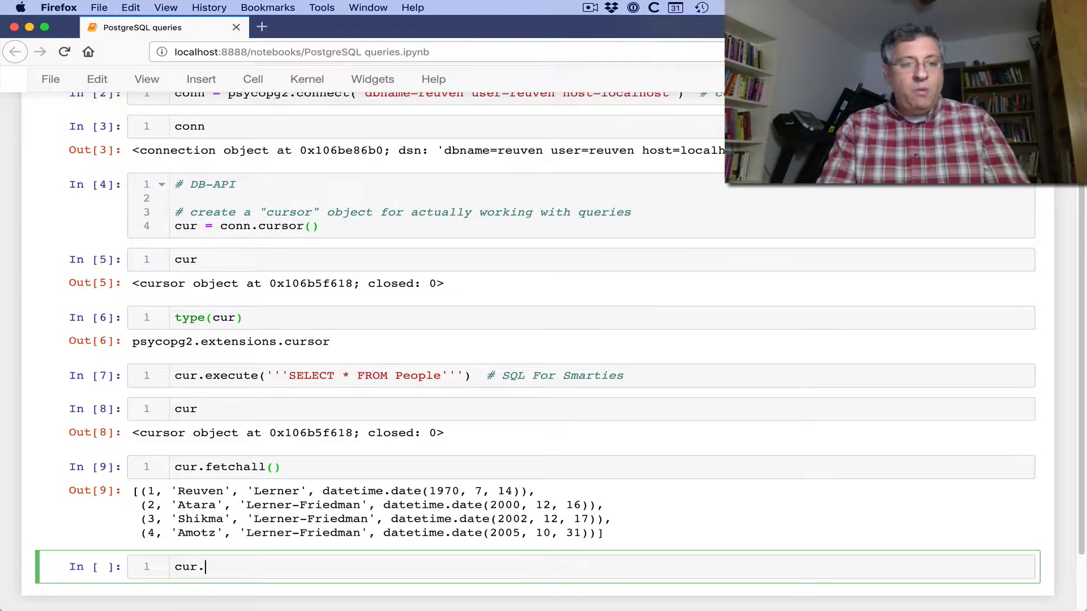
type("fetchall(")
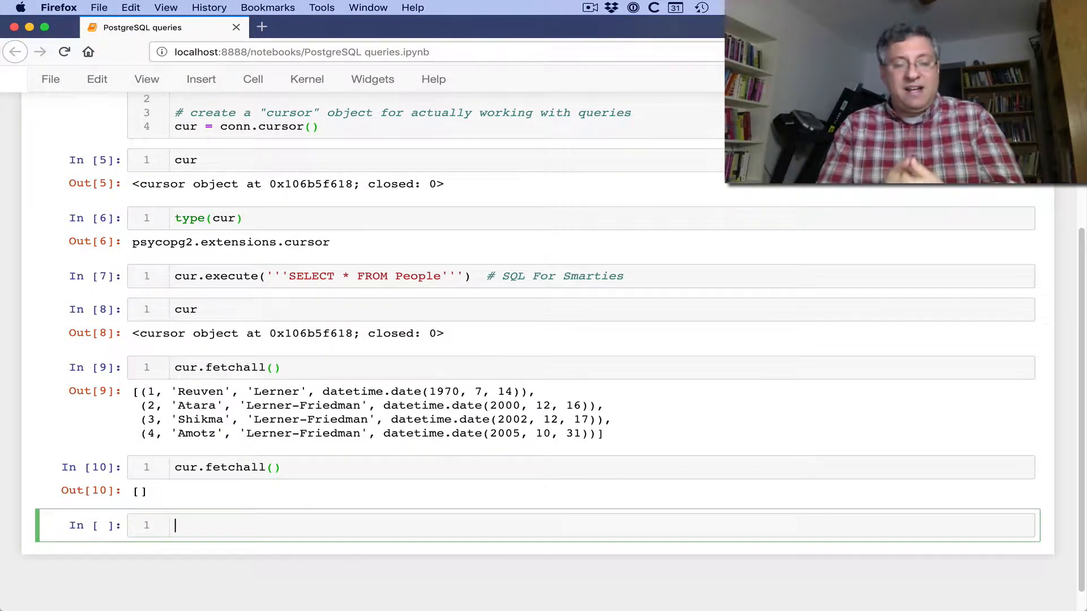
left_click(509, 276)
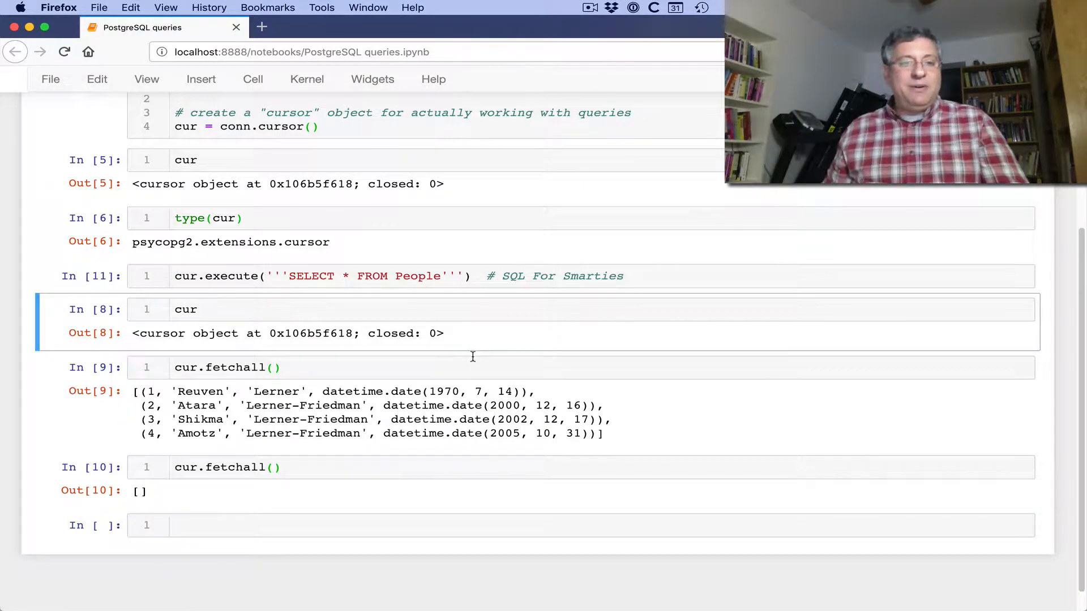
left_click(448, 524)
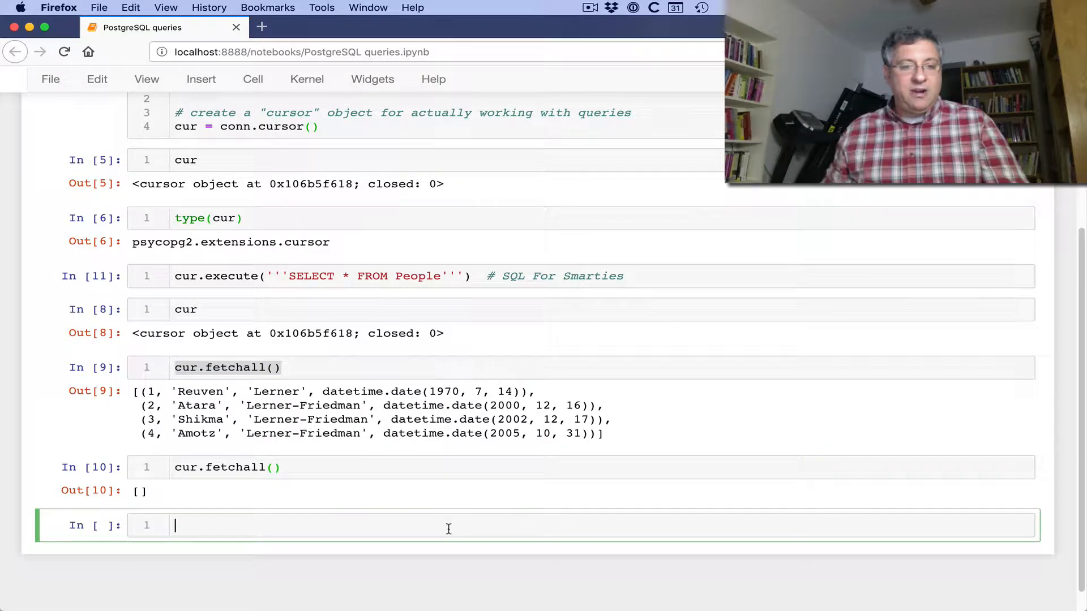
- Write a for loop over the records unpacking record_id, first_name, last_name and birthdate from one_record
type("for one_record in cur.fetchall():")
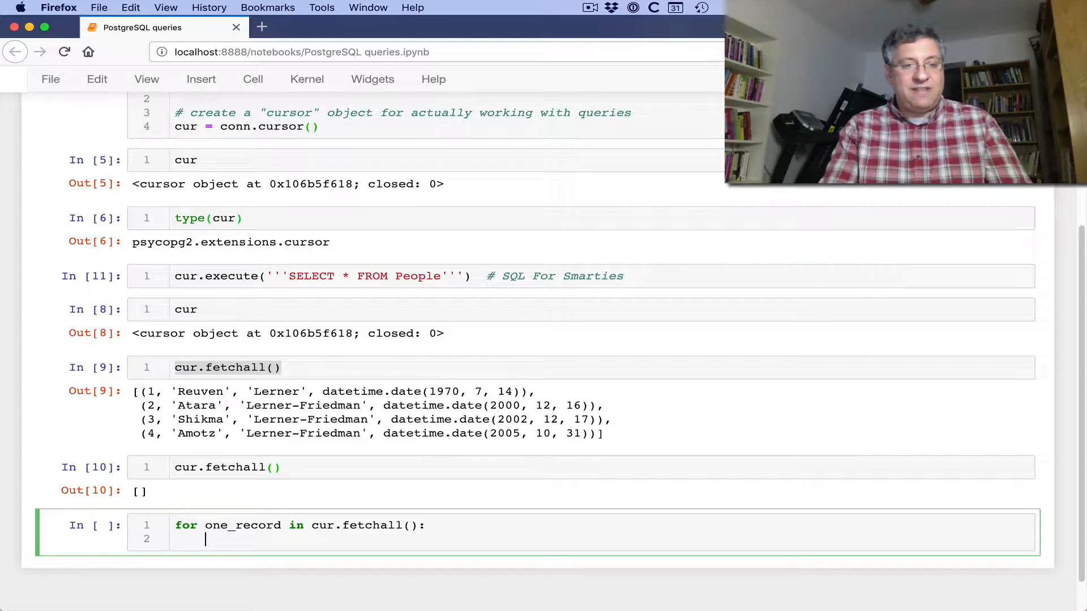
type("record_id")
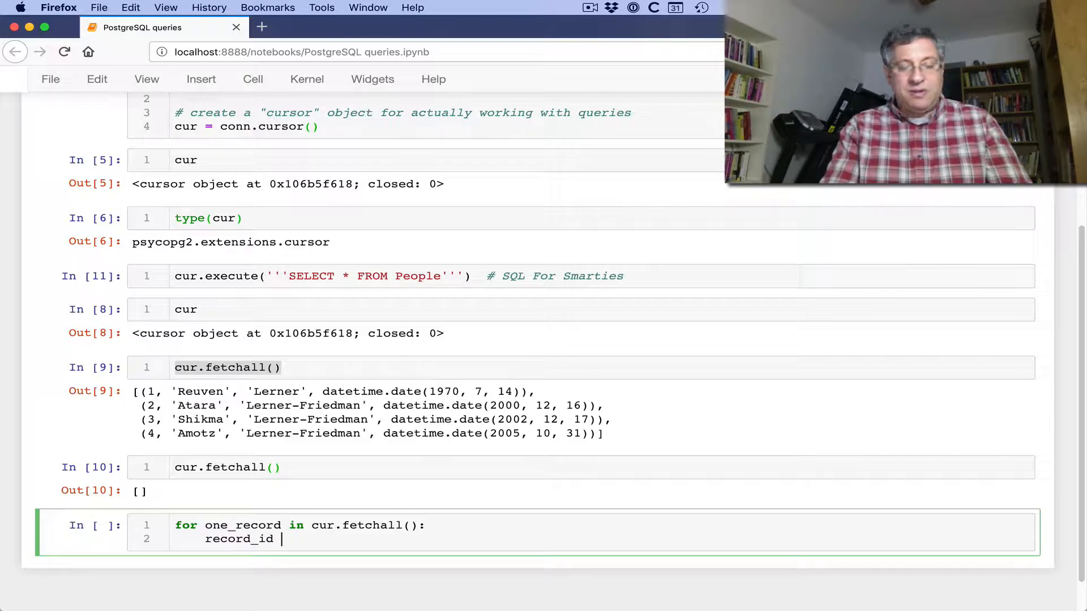
type(", fir")
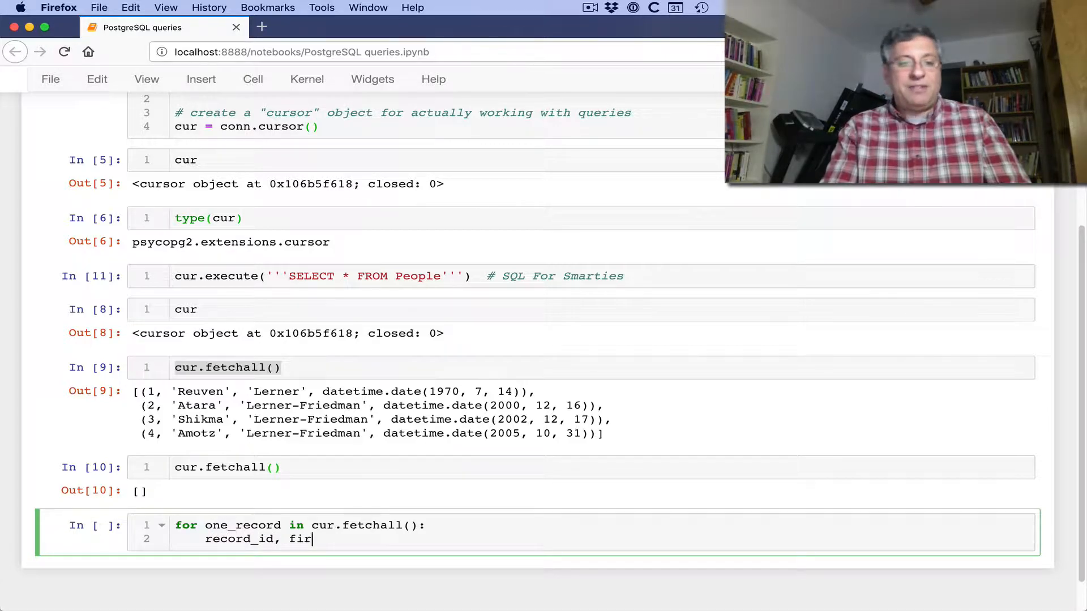
type("st_name, last_name,")
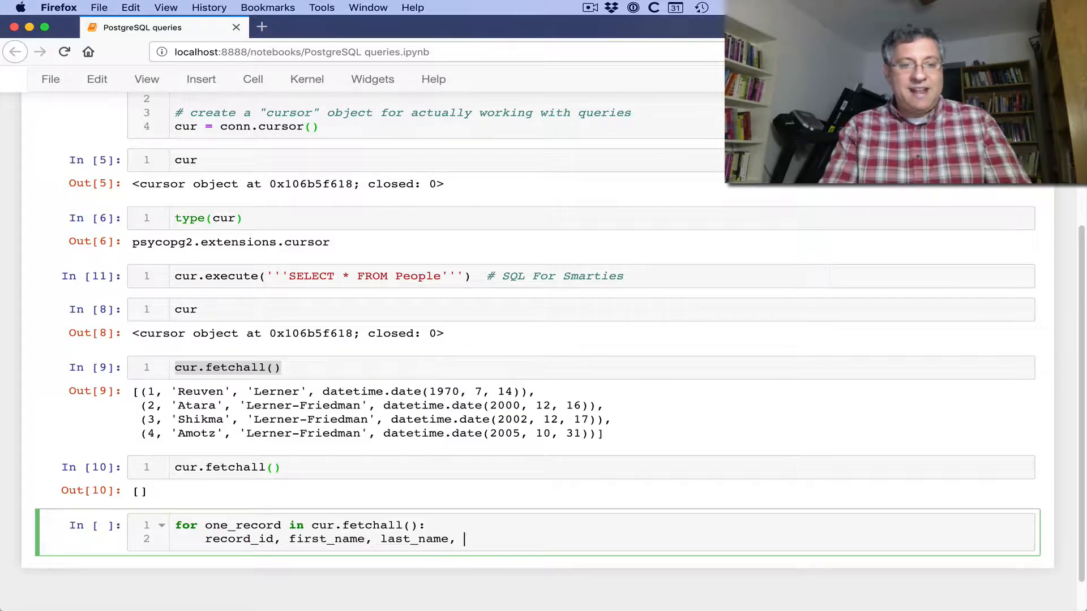
type("bir")
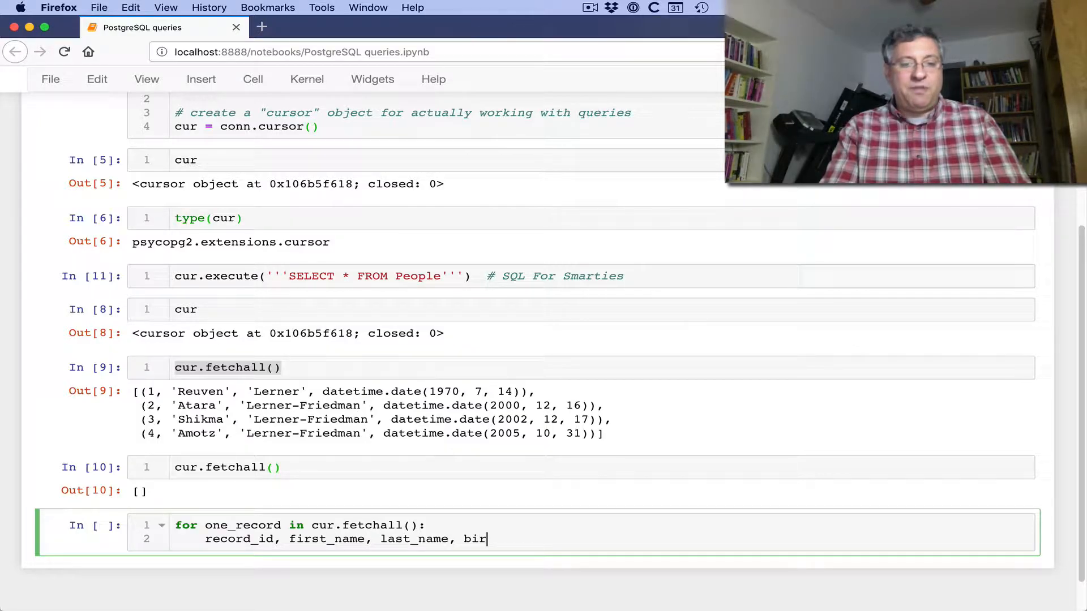
type("thdate =")
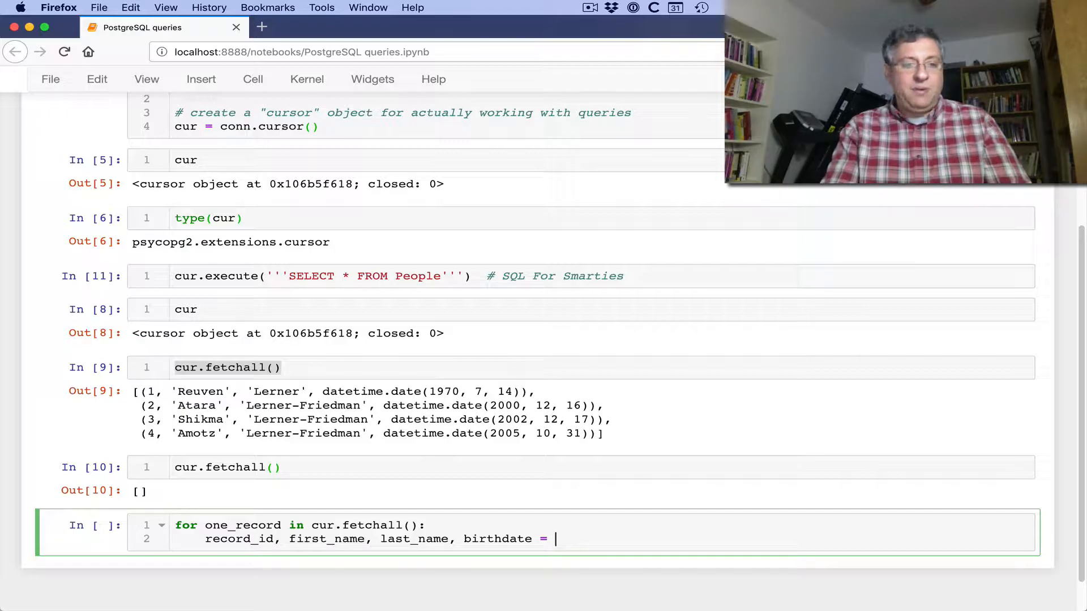
type("one_record")
type("print(f\"")
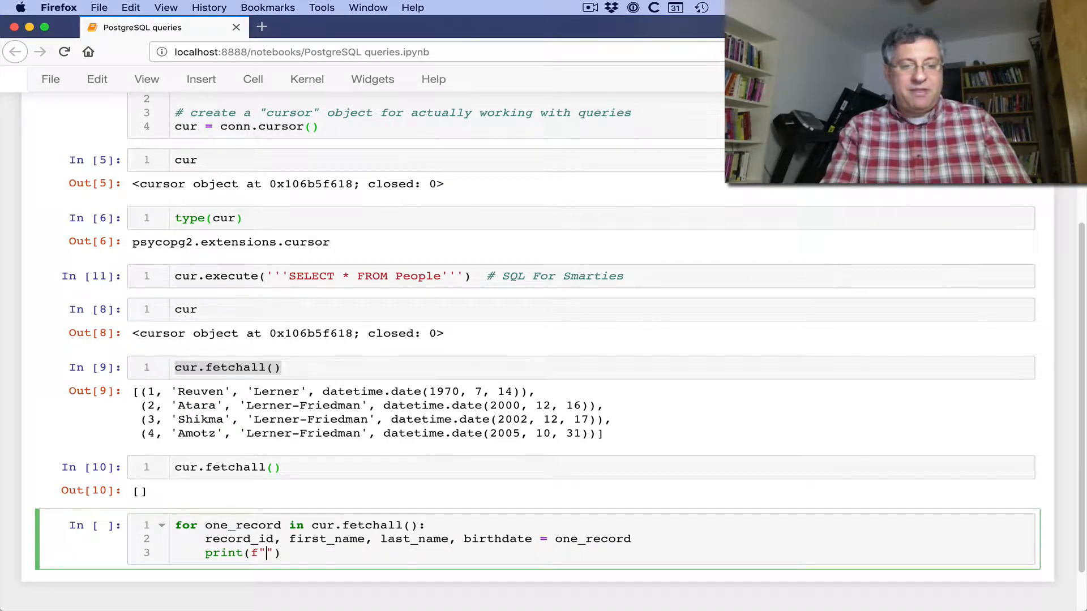
- Print each person with an f-string showing record_id, first_name, last_name and birthdate
type("{}")
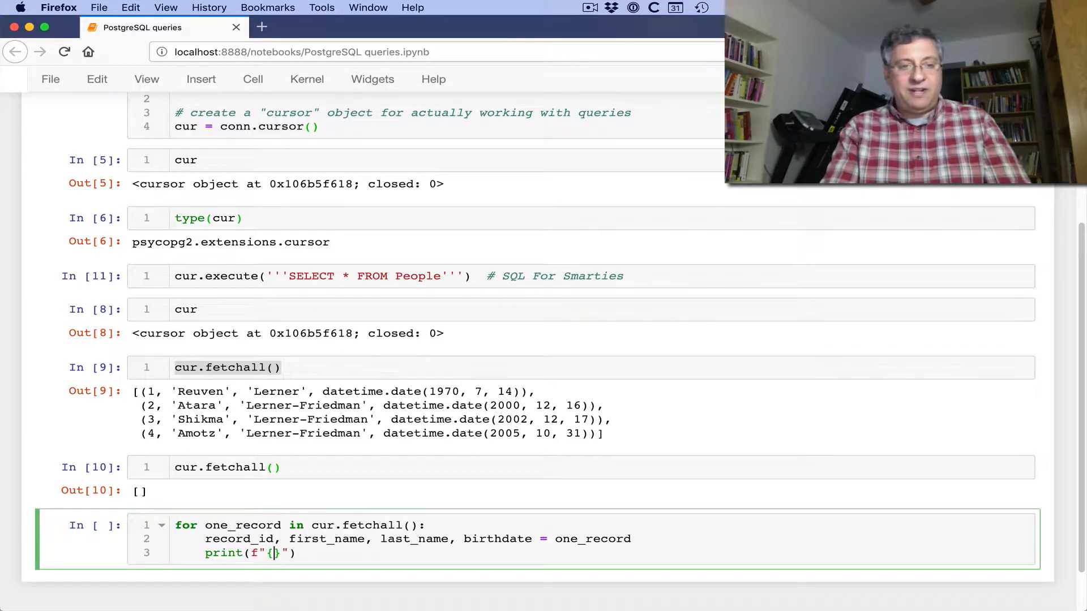
type("[")
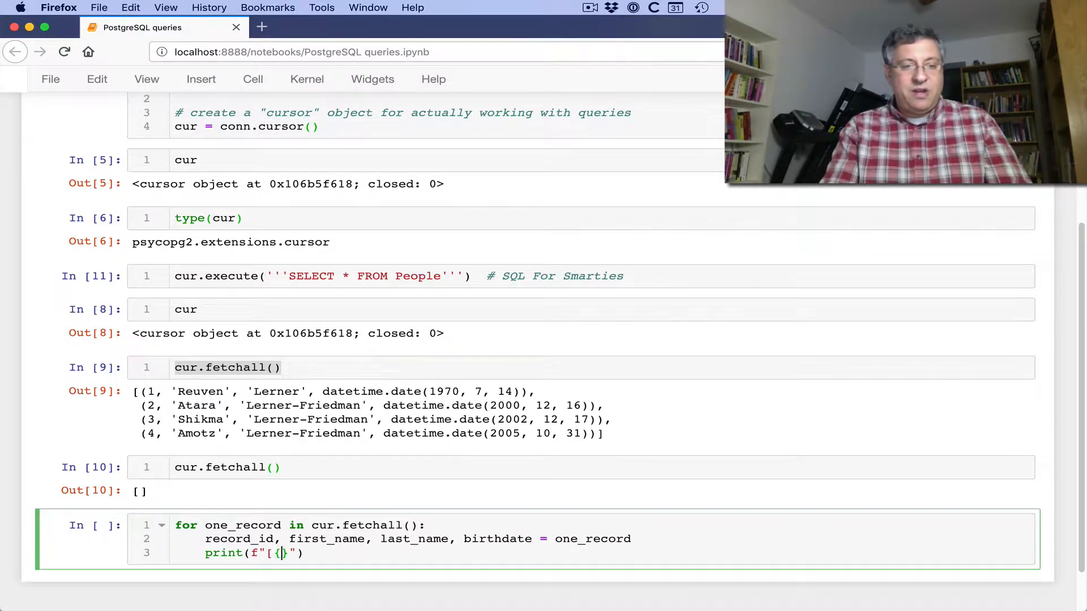
type("record_id")
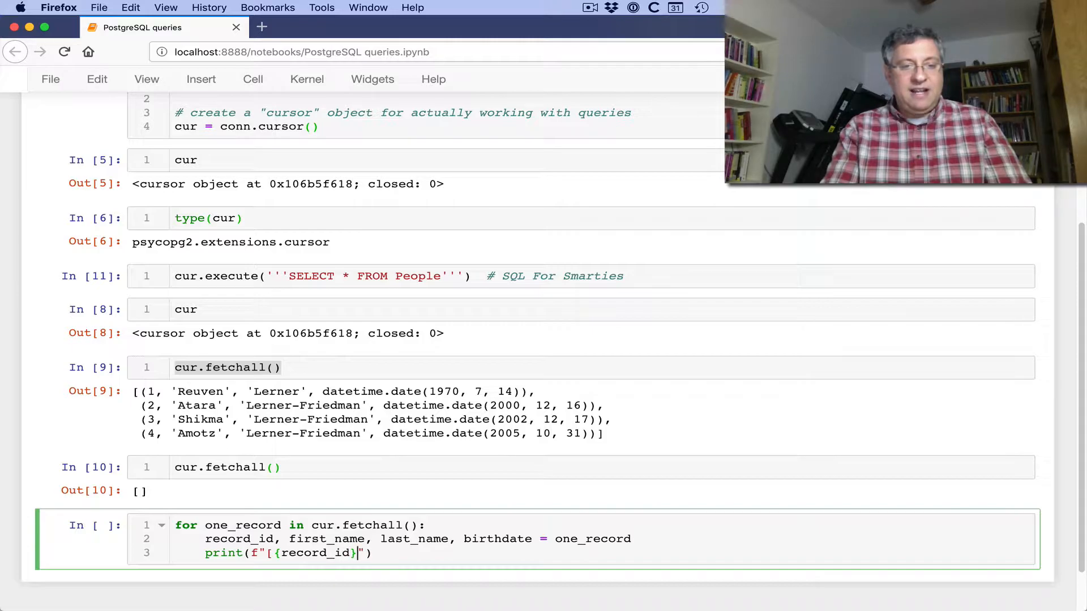
type(": {first")
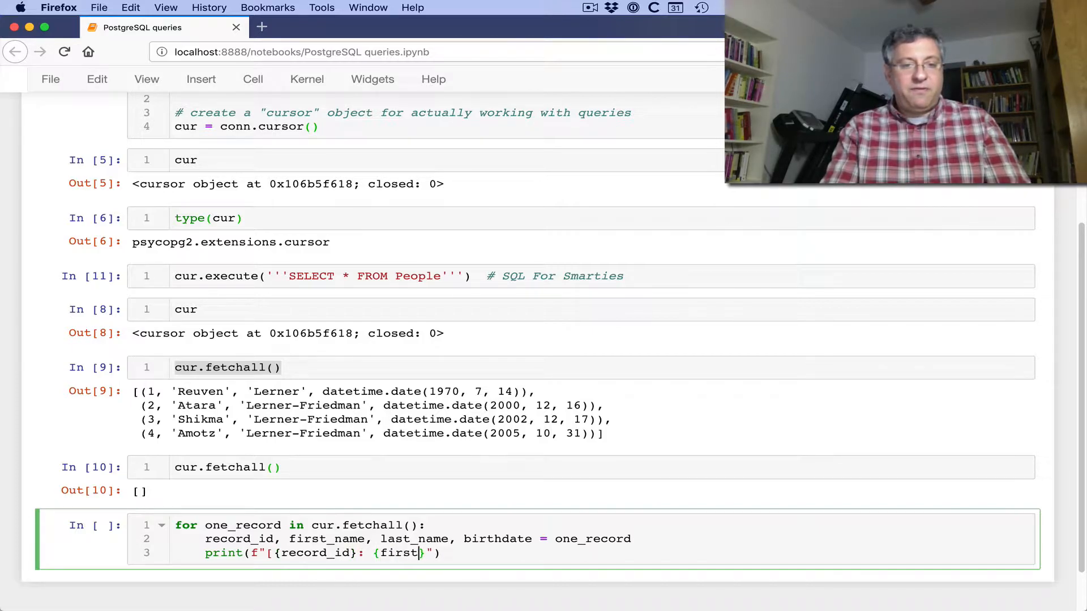
type("_name} {last_name}, born on {birthdate")
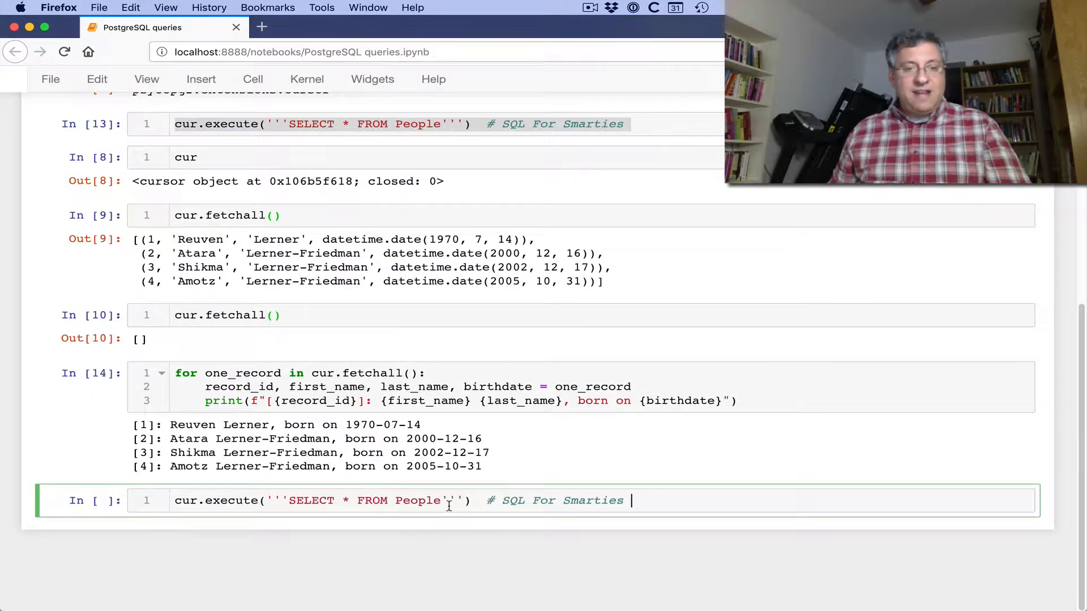
- Add WHERE birthdate > '2000-jan-1' to the SELECT so only people born after 2000 are fetched
type("WHERE birth")
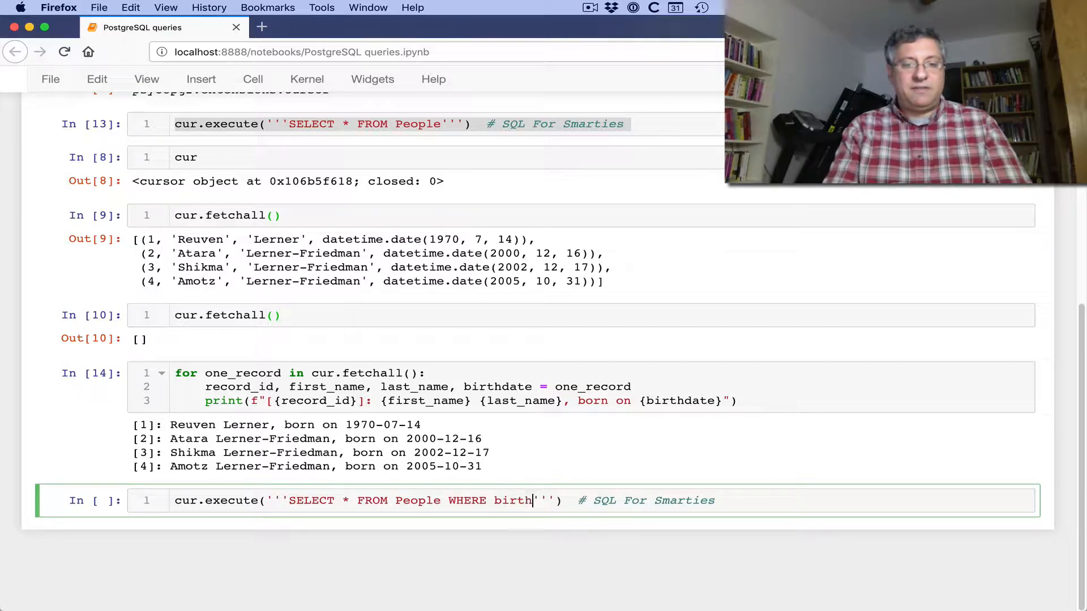
type("date >")
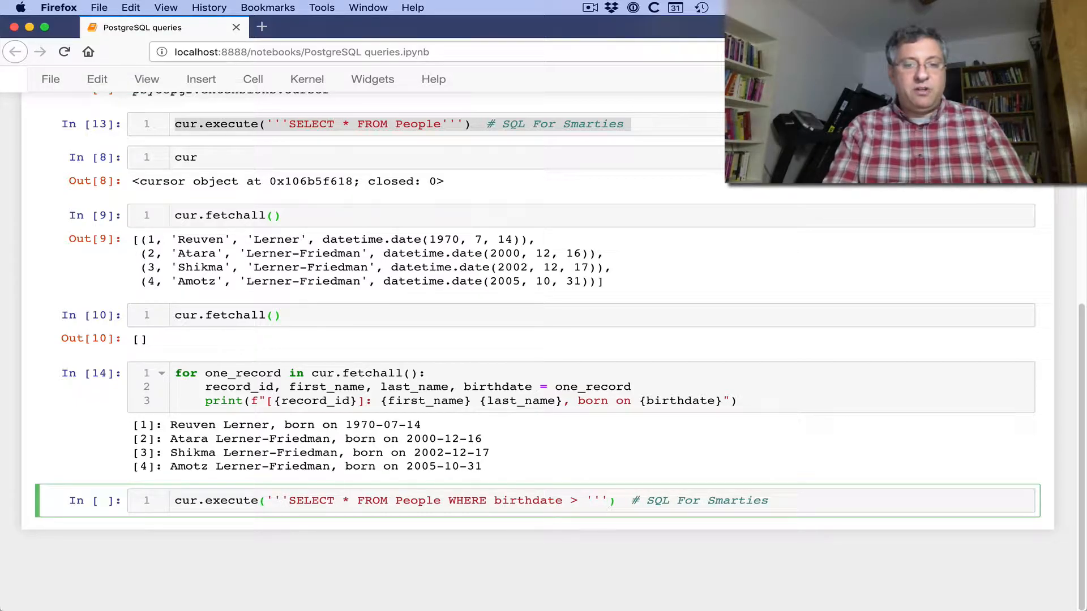
type("'")
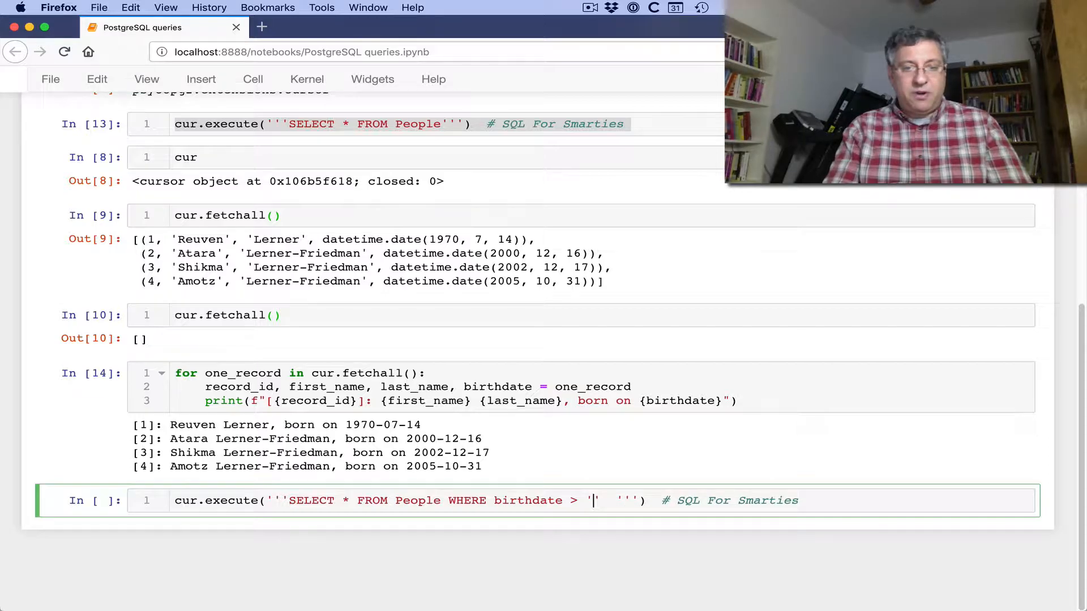
type("2000-jan-1")
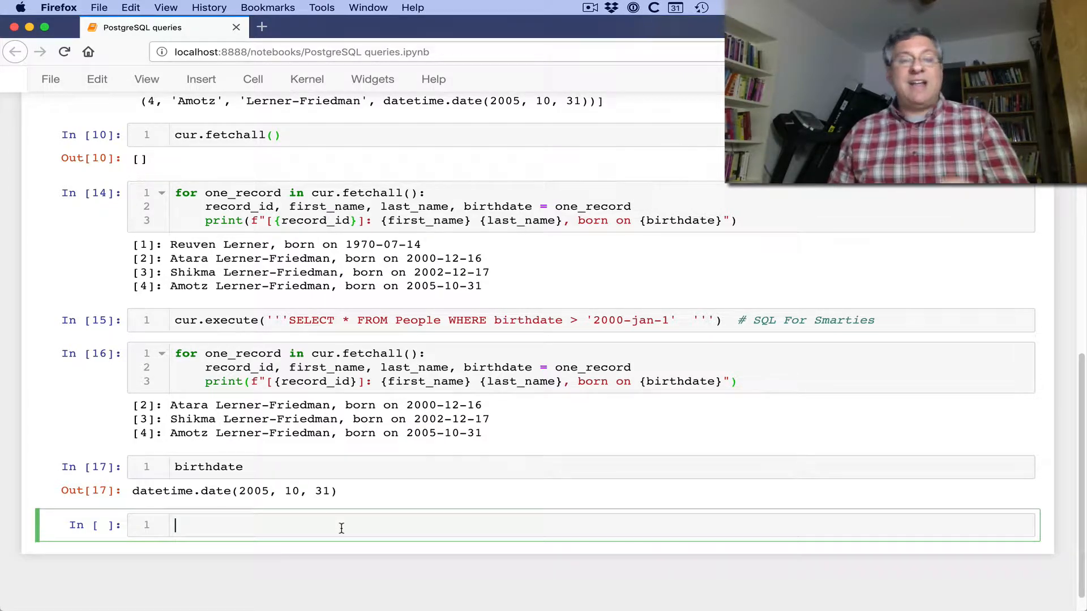
- Import the datetime and time modules in separate cells
type("import datetime")
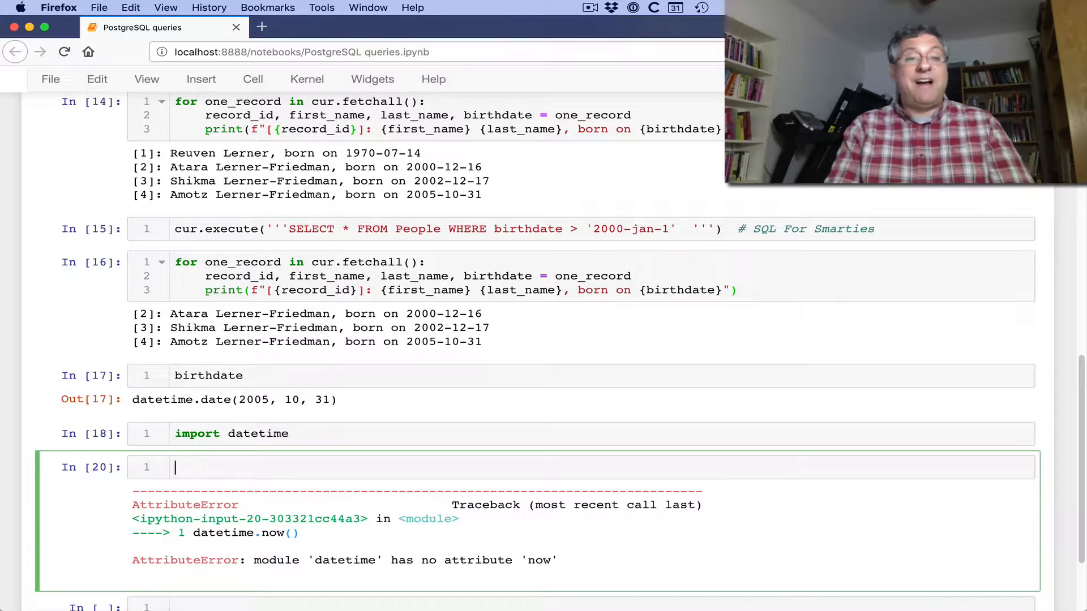
type("import time")
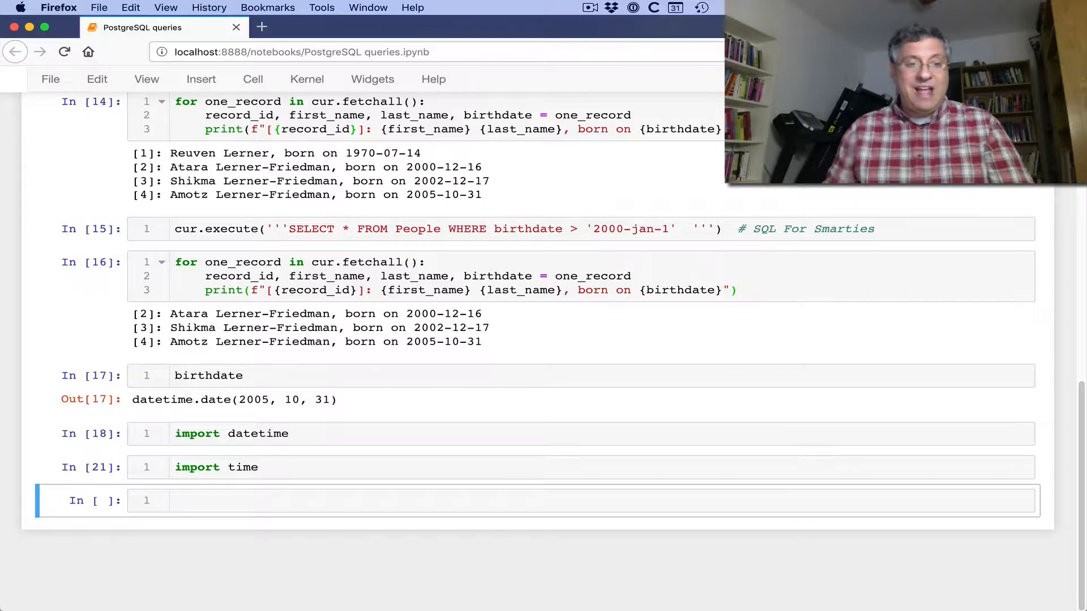
type("tikm")
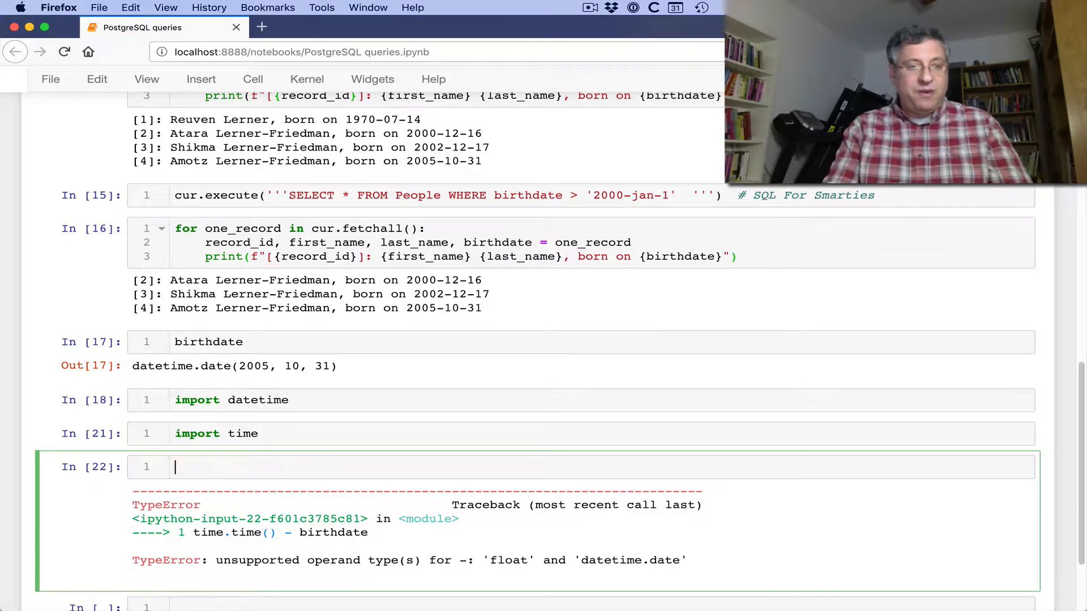
- Build datetime.date(2019, 1, 31) and begin subtracting birthdate from it
type("datedtime")
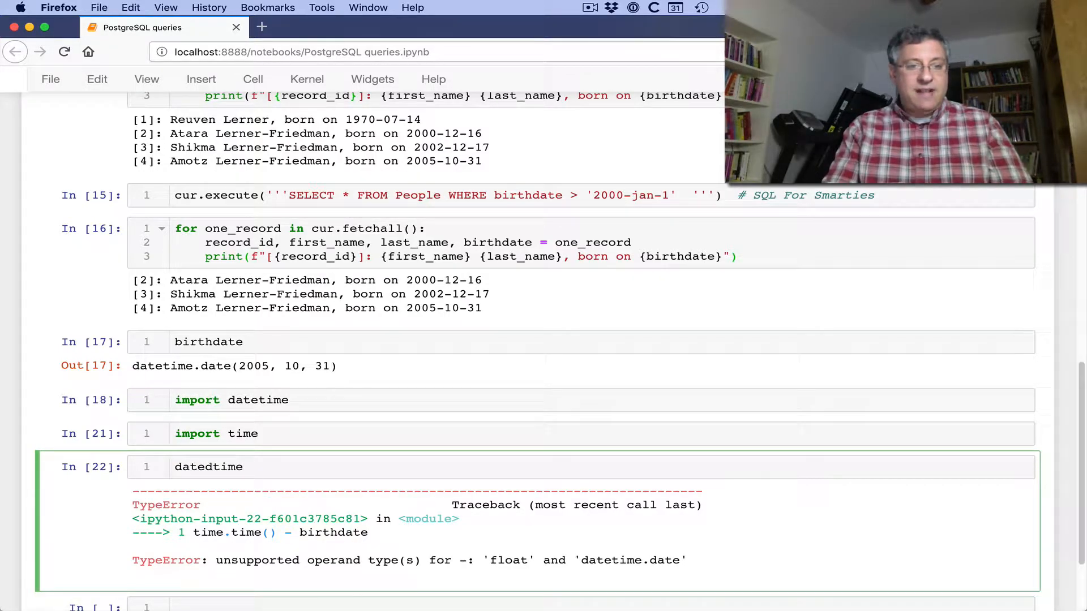
type("datetime.date()")
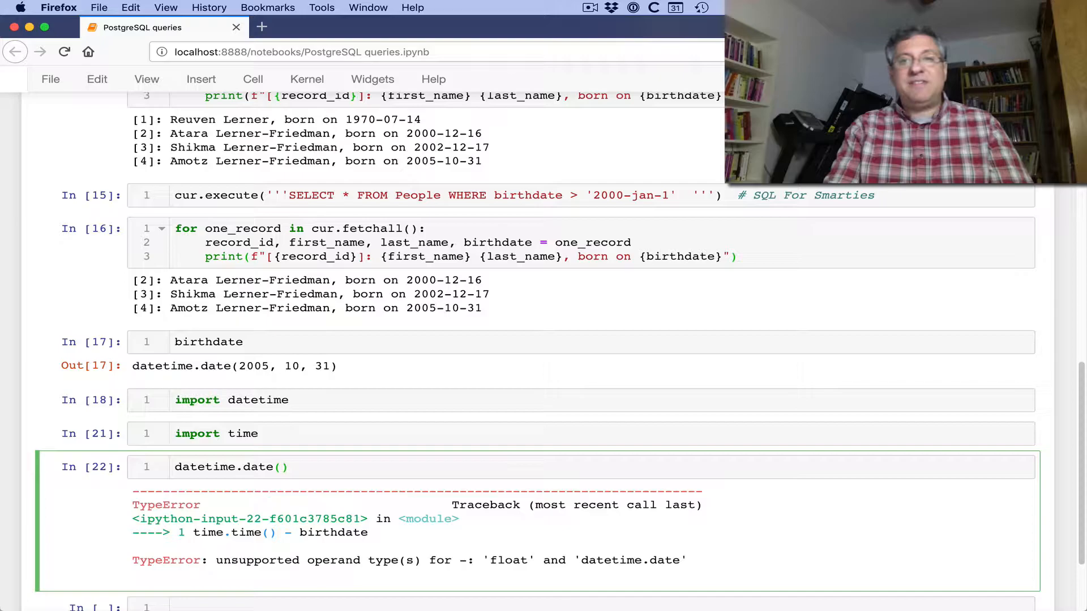
type("2019, 1, 31")
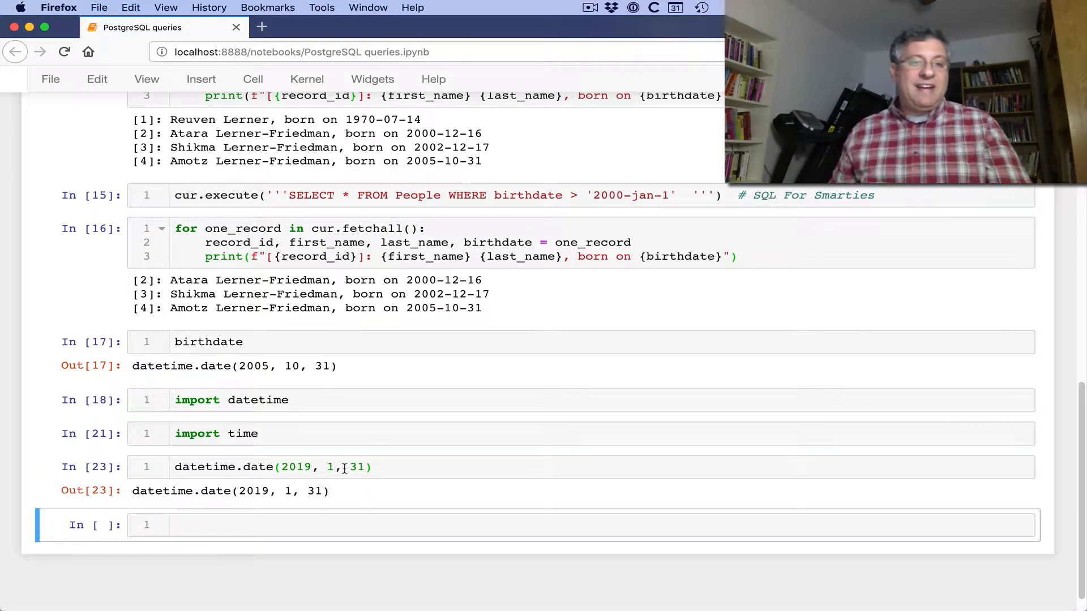
type("- birth")
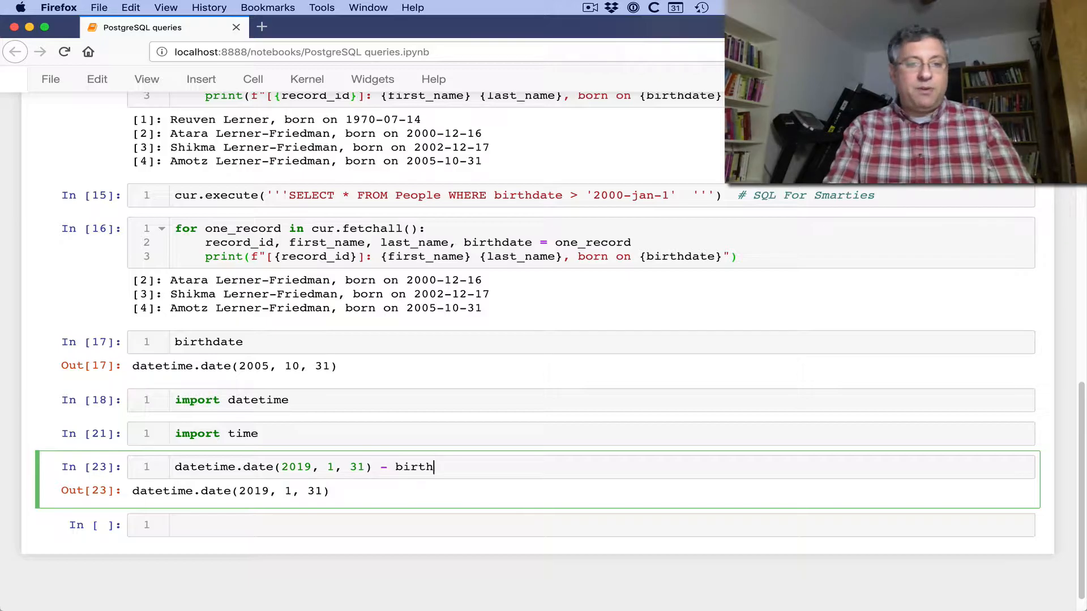